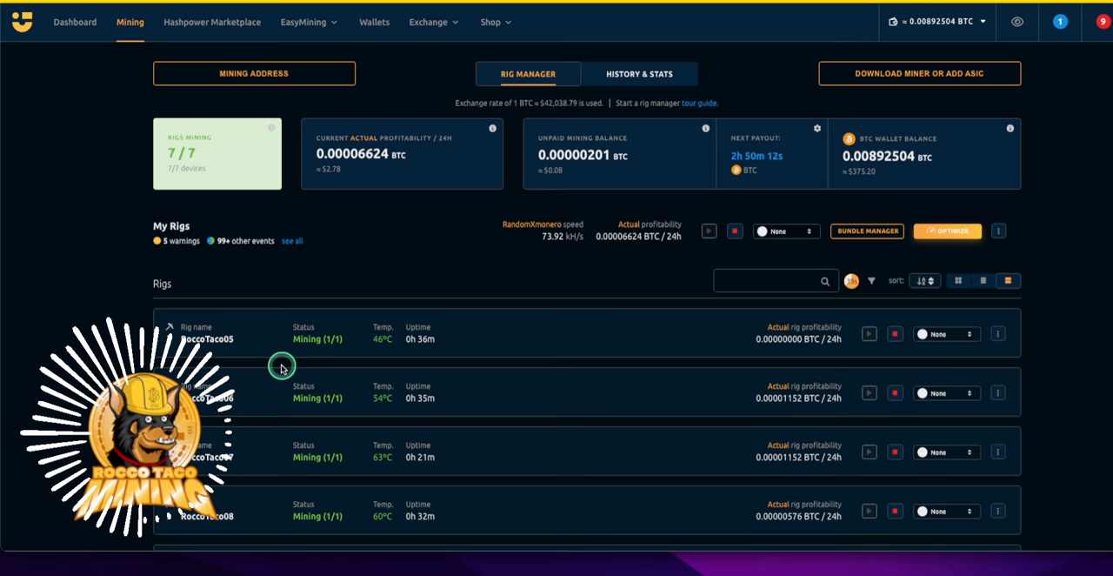
mouse_move(165, 340)
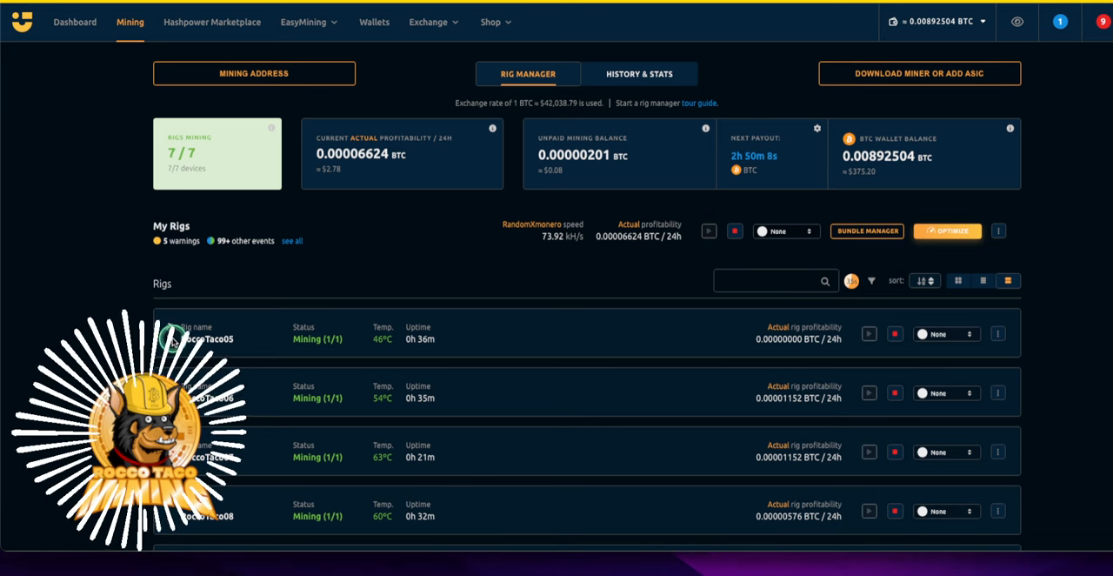
Expand rig RoccoTaco05 to reveal its Ryzen 5 1600 processor mining with XMRig
left_click(169, 339)
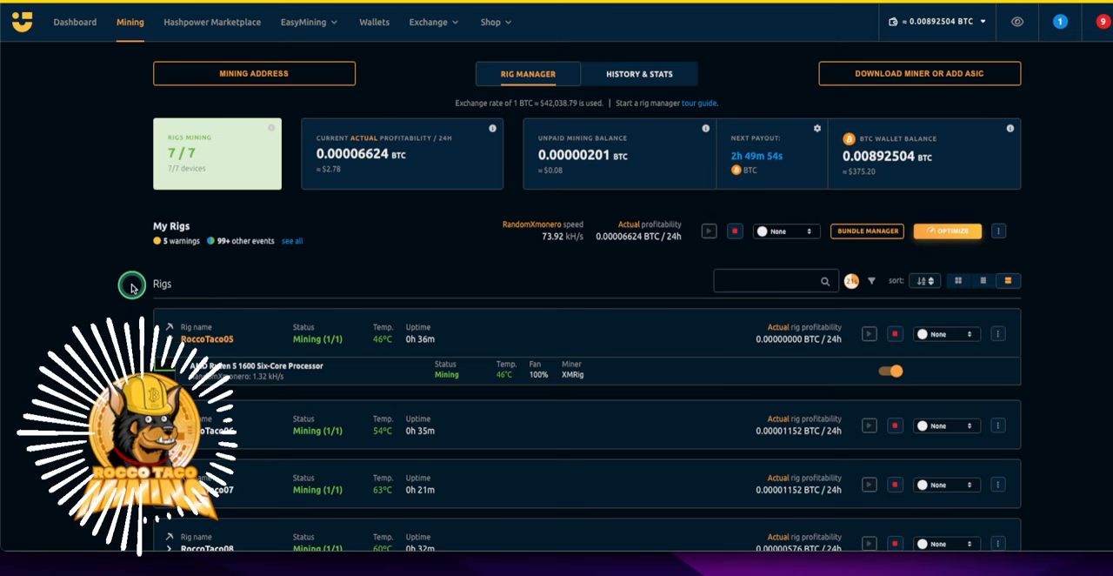
mouse_move(292, 217)
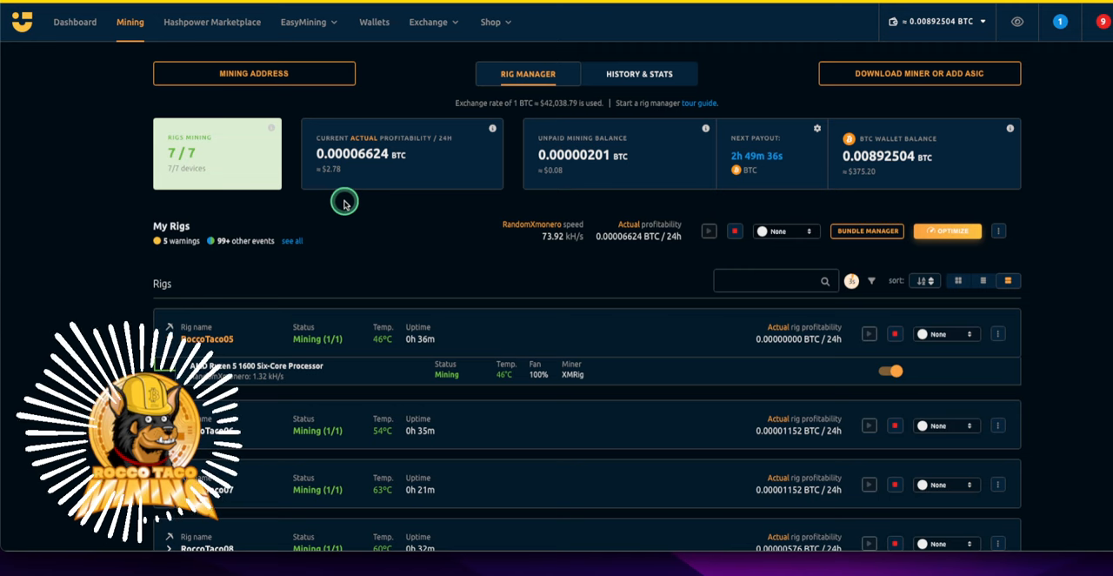
mouse_move(362, 205)
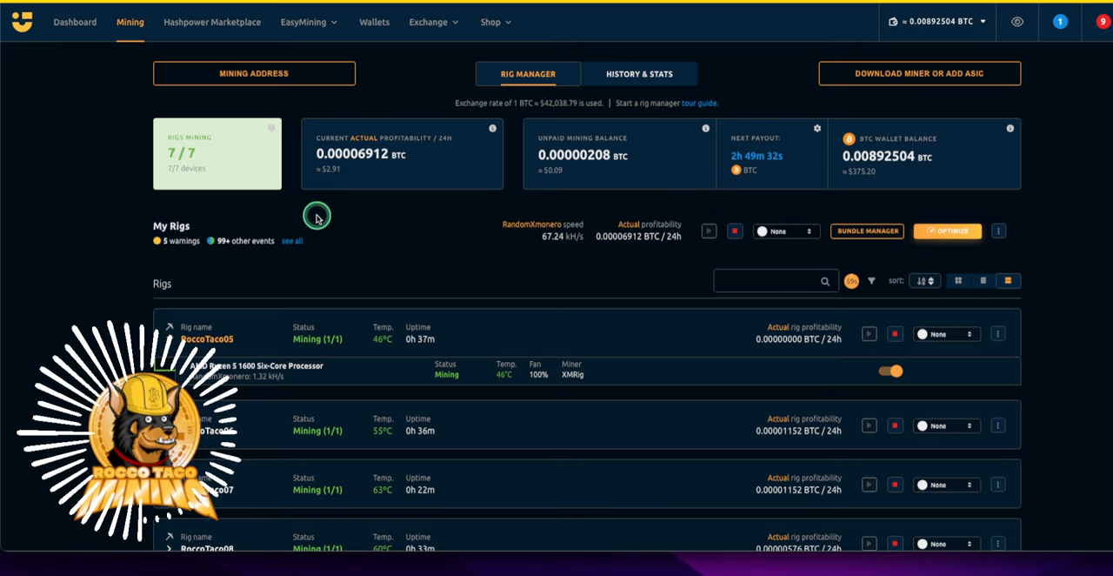
mouse_move(320, 214)
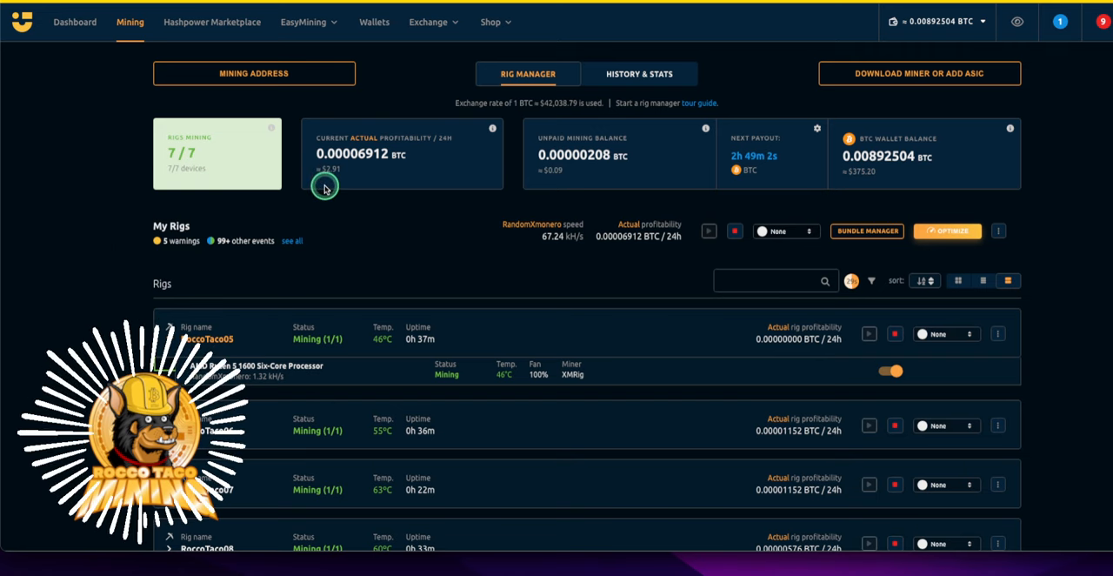
mouse_move(80, 299)
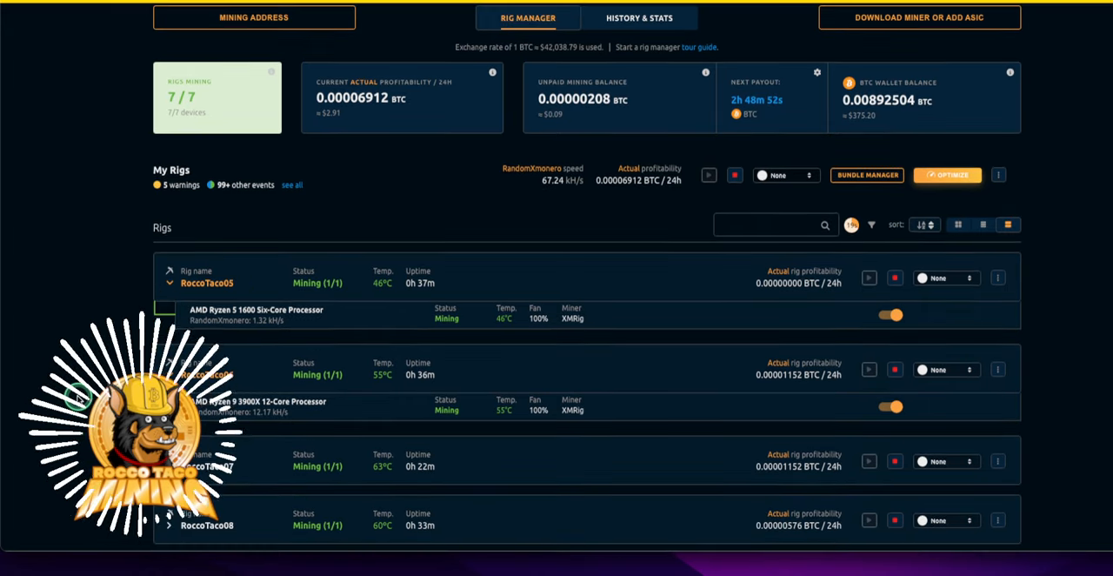
Expand RoccoTaco07 and the remaining rigs down to RoccoTaco13, showing their Ryzen 9 processors on XMRig
scroll("down", 3)
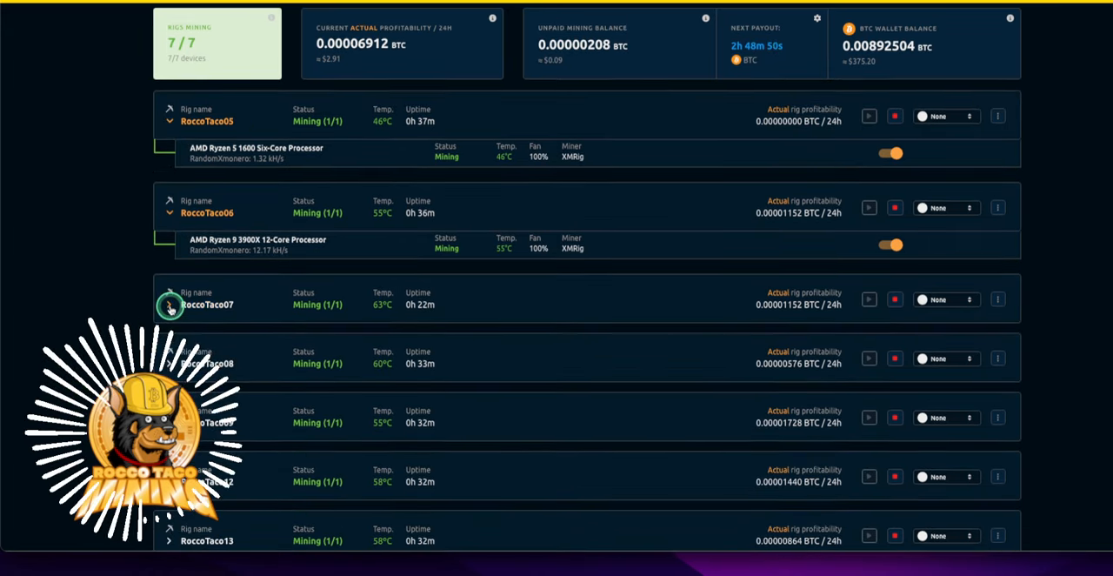
left_click(170, 305)
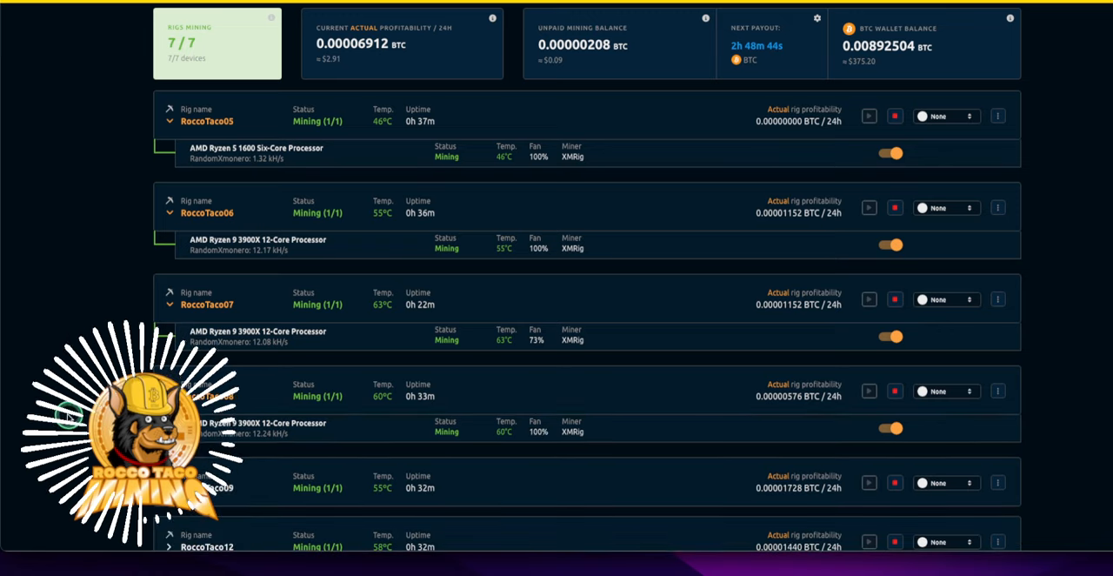
scroll("down", 3)
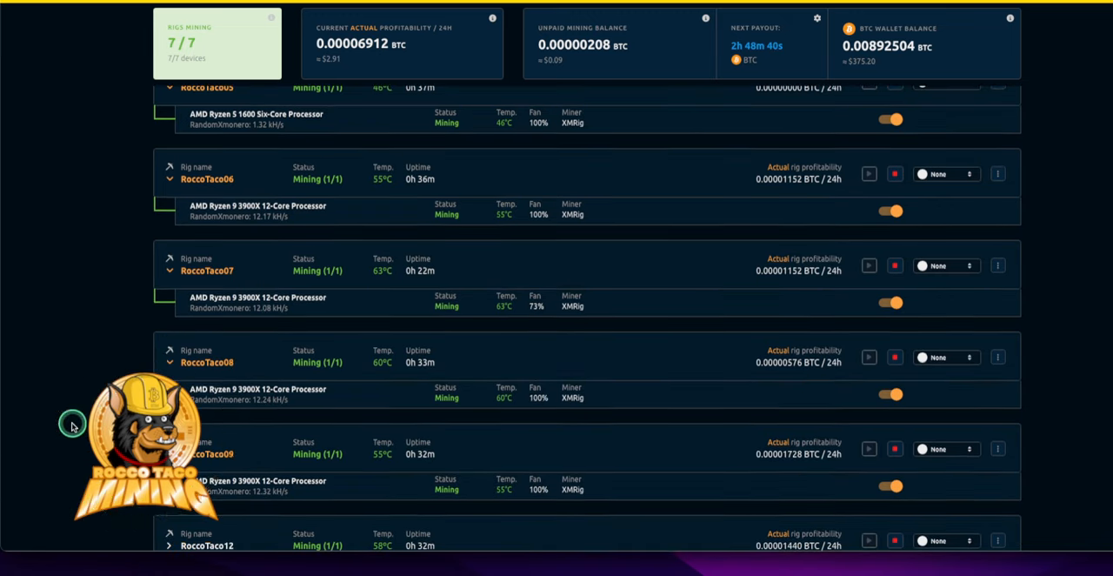
scroll("down", 3)
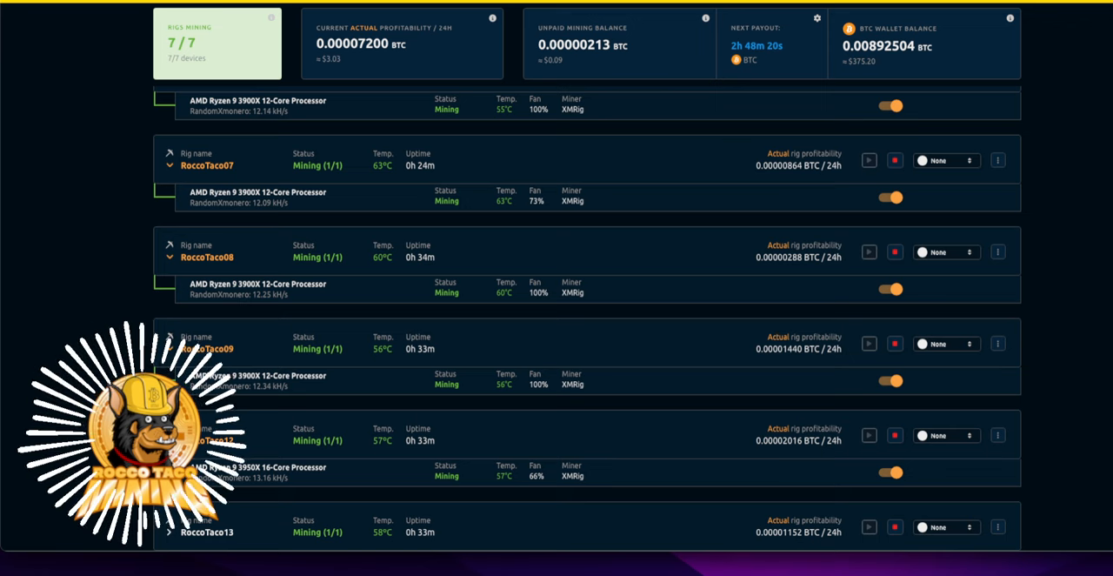
scroll("down", 3)
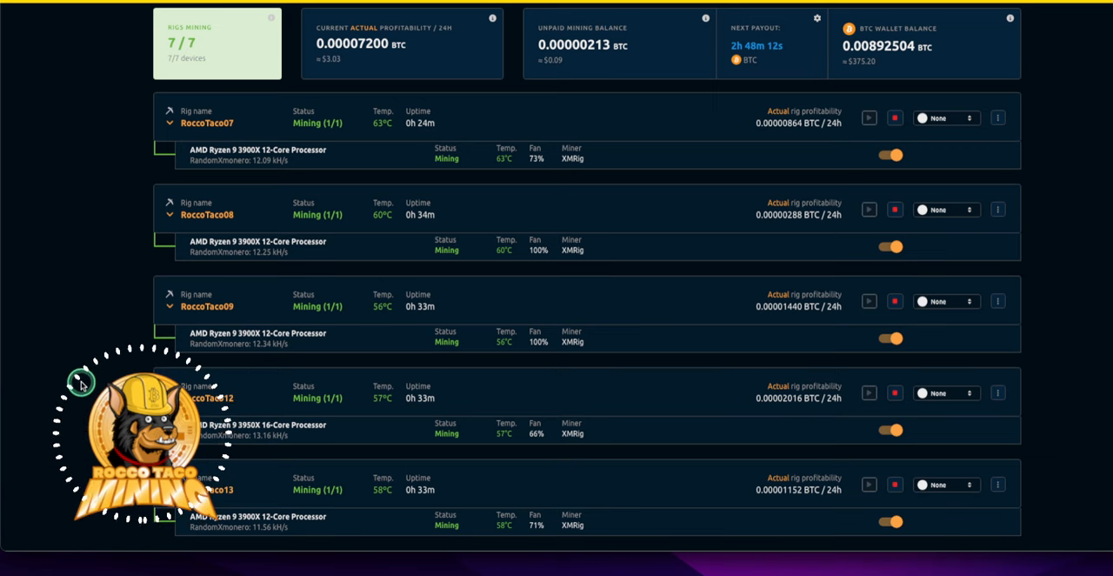
mouse_move(84, 432)
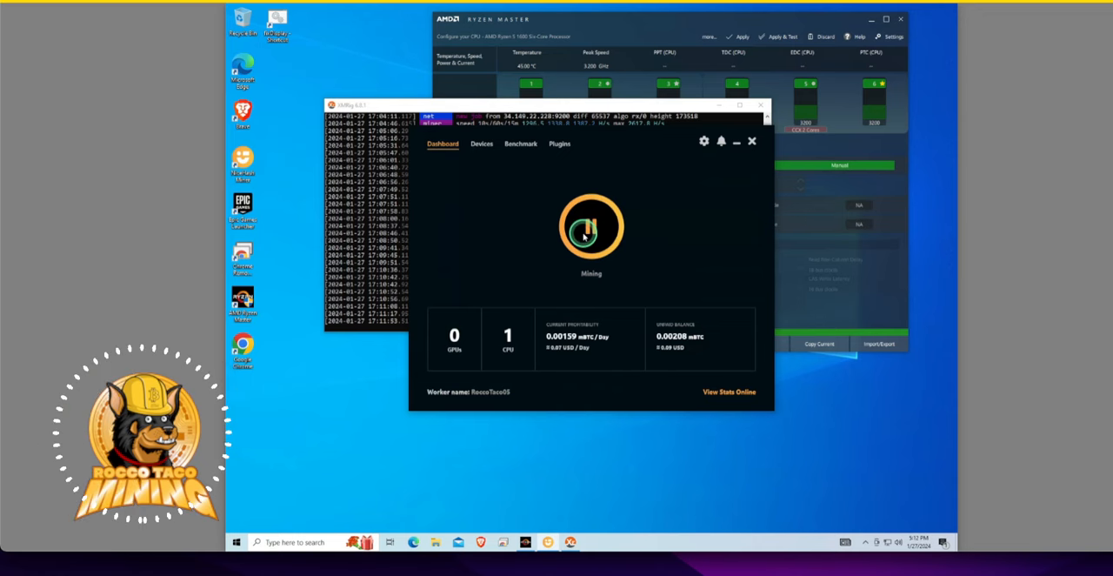
Stop and close NiceHash Miner, then apply and test the tuned settings in Ryzen Master
left_click(591, 226)
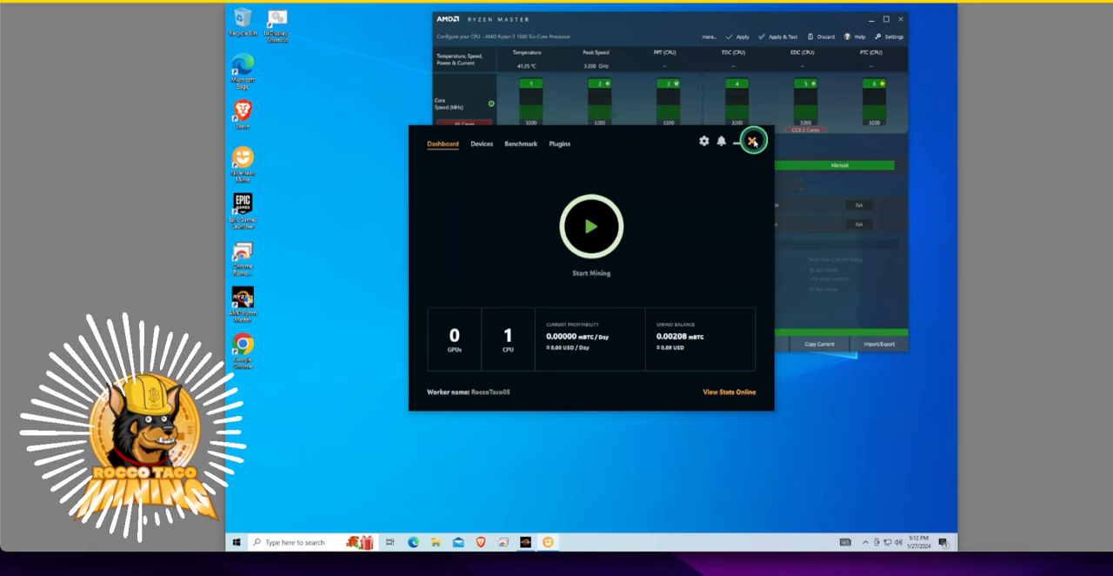
left_click(751, 139)
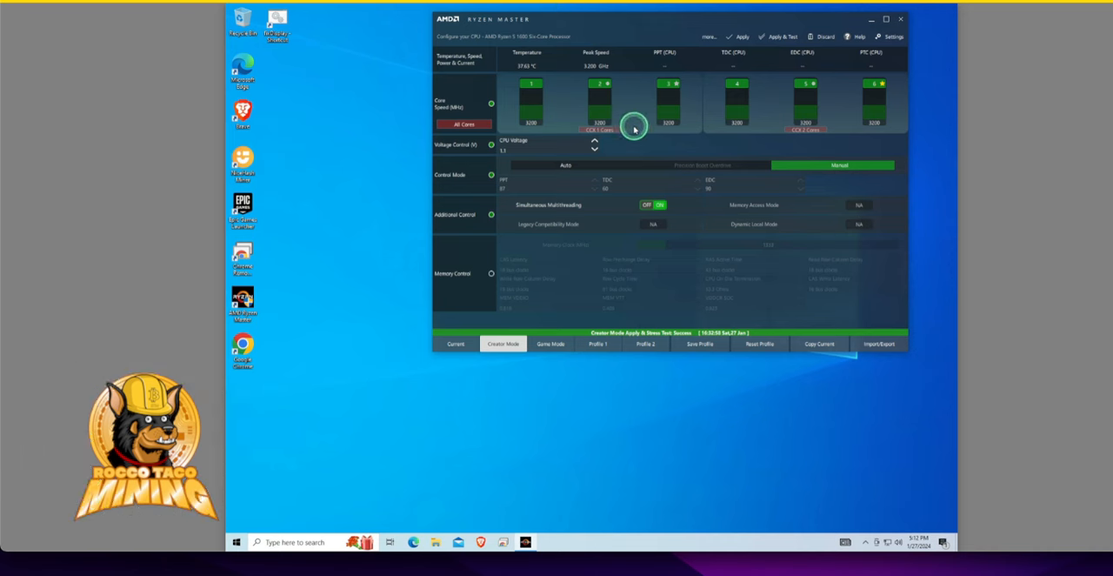
mouse_move(640, 243)
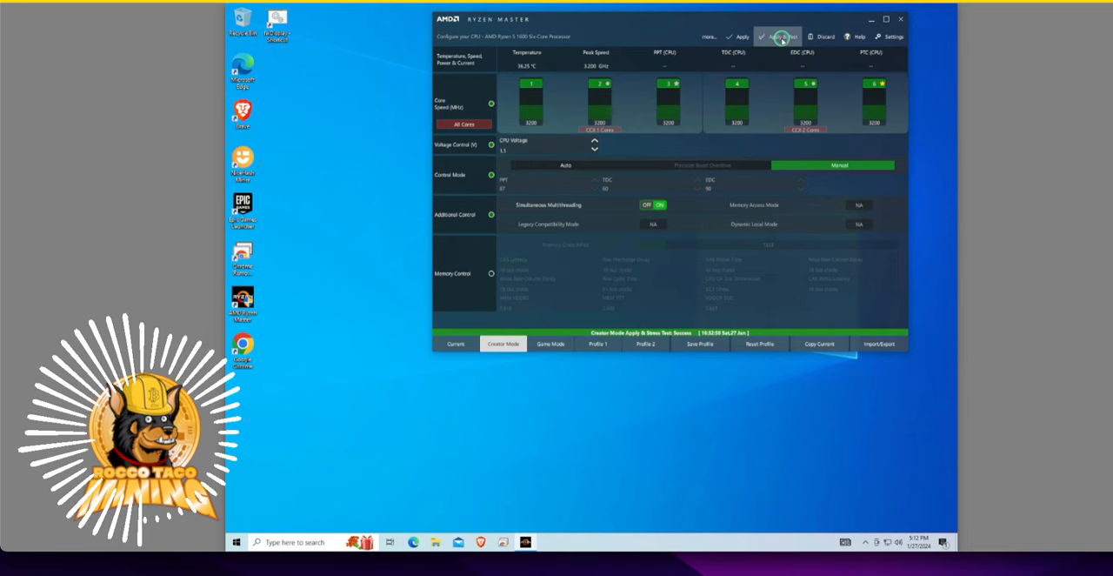
left_click(779, 37)
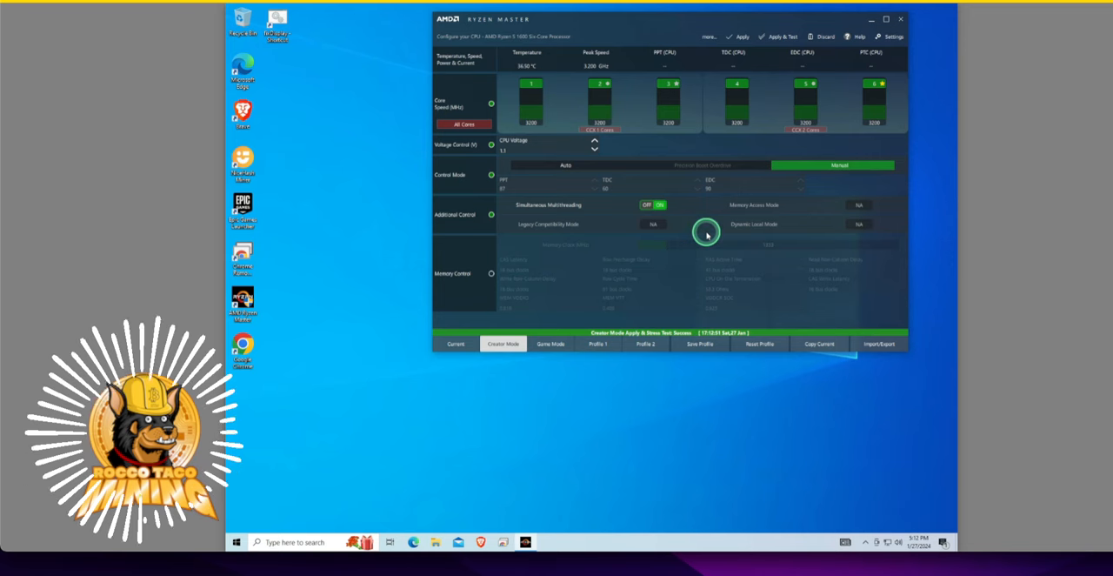
mouse_move(630, 286)
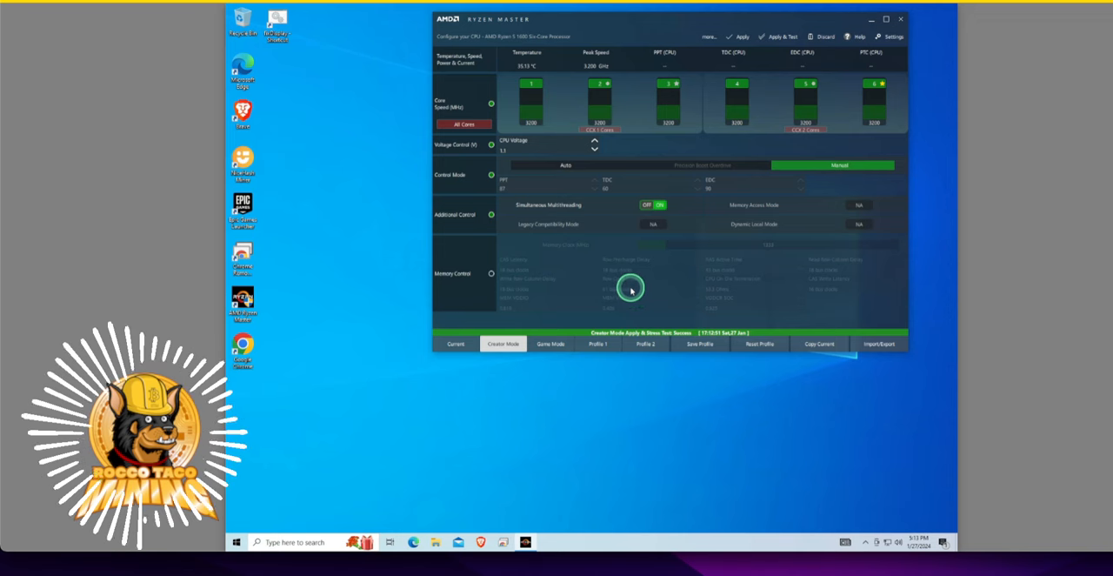
mouse_move(329, 322)
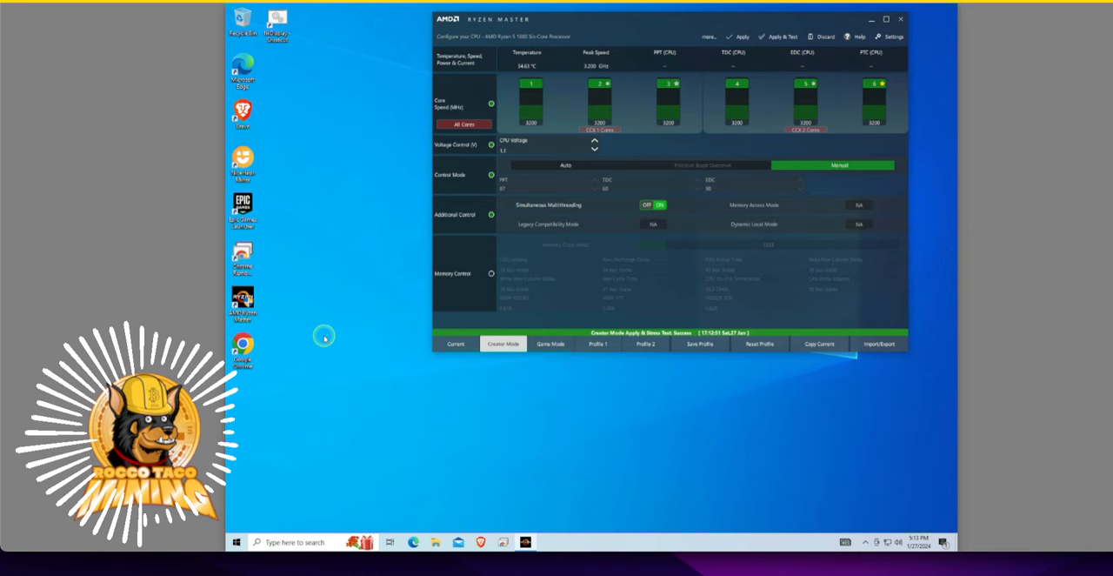
mouse_move(557, 273)
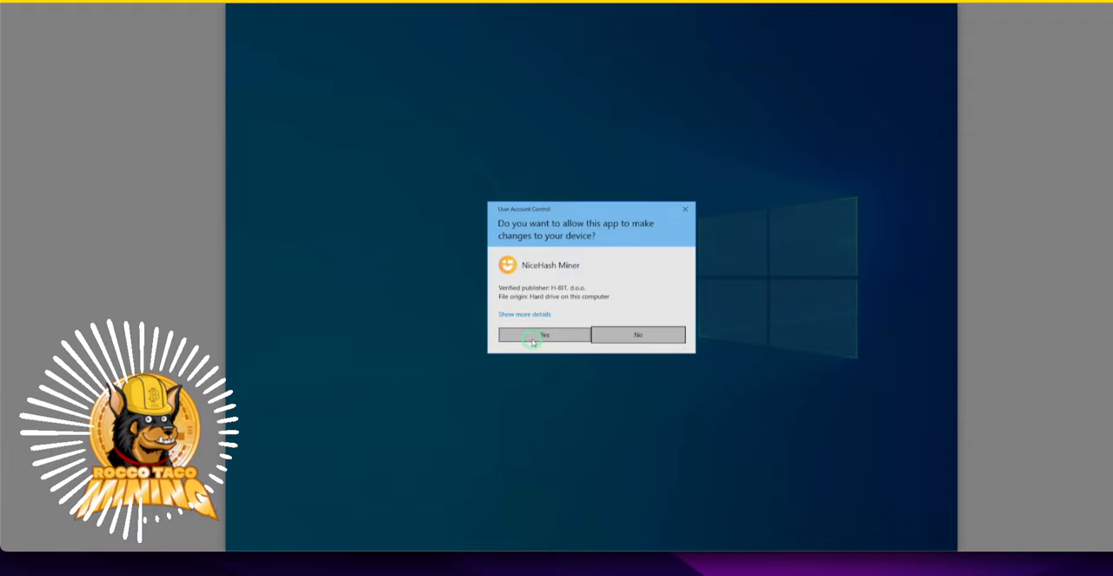
Allow NiceHash Miner to relaunch, start CPU mining briefly, then stop it
left_click(542, 334)
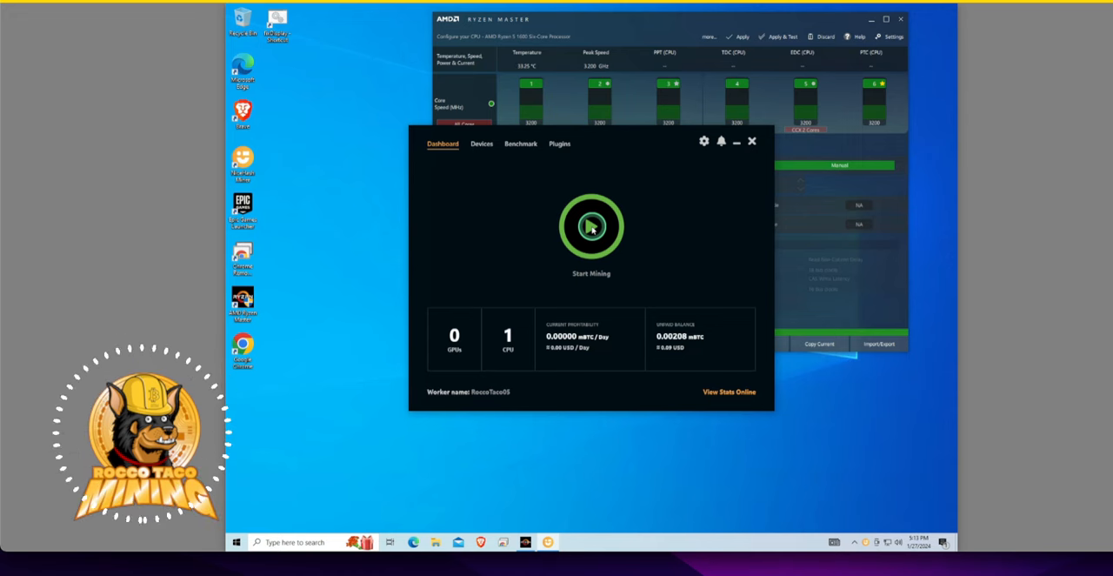
left_click(591, 226)
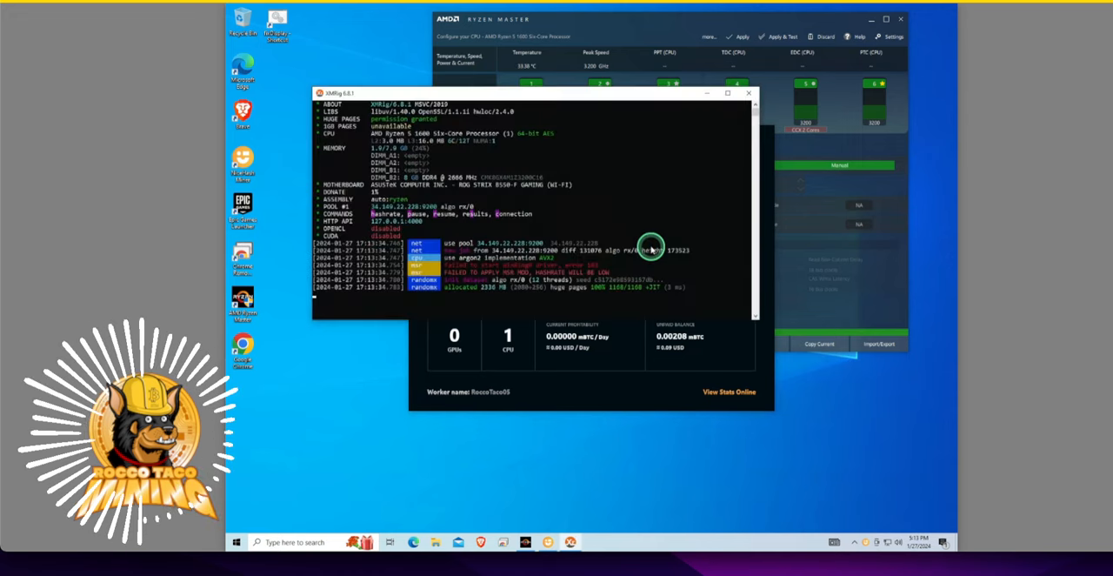
mouse_move(637, 376)
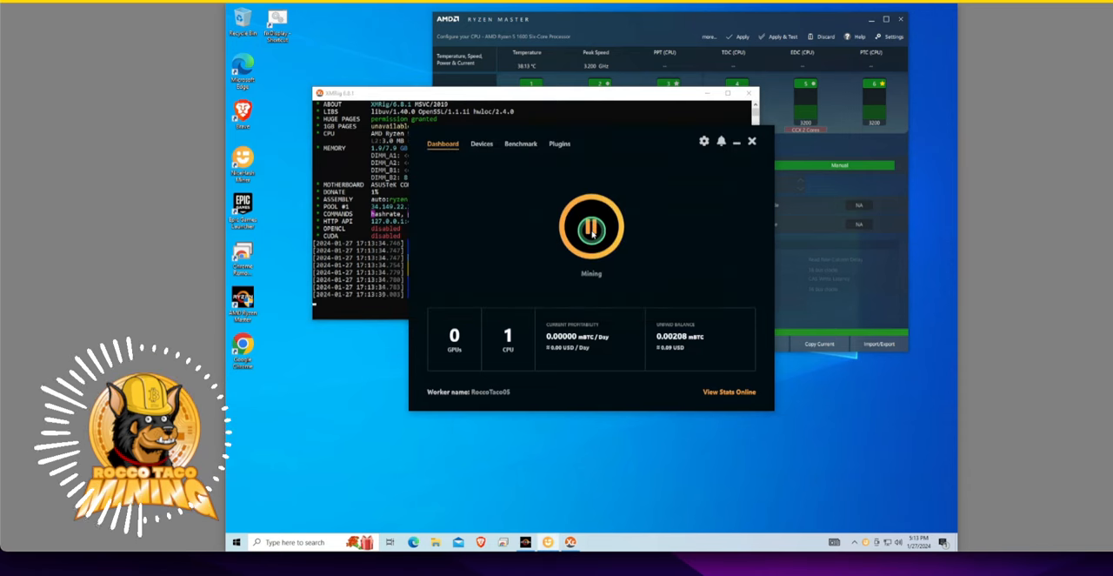
left_click(592, 226)
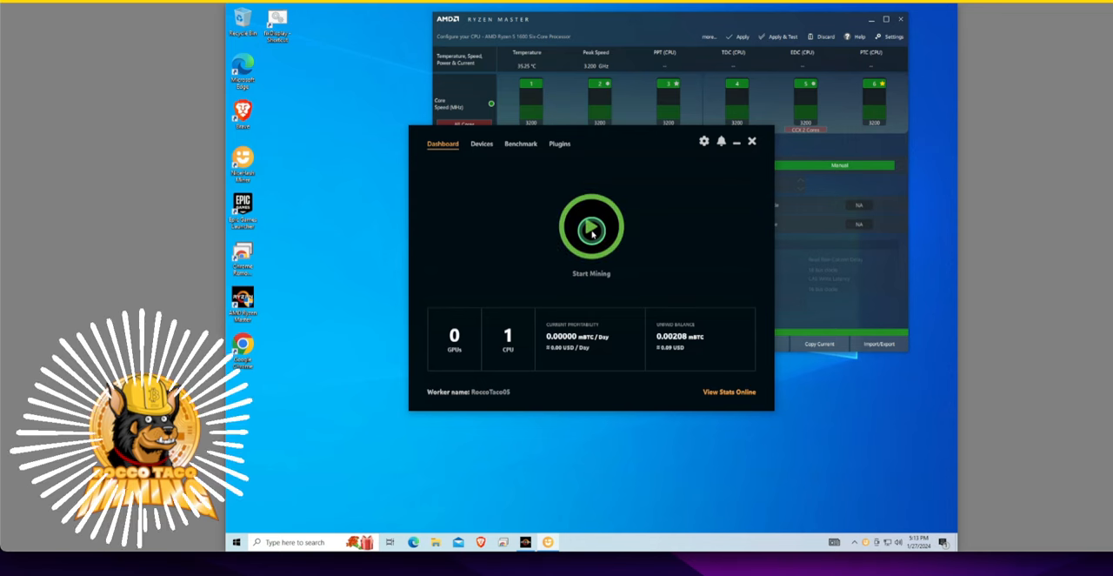
left_click(592, 226)
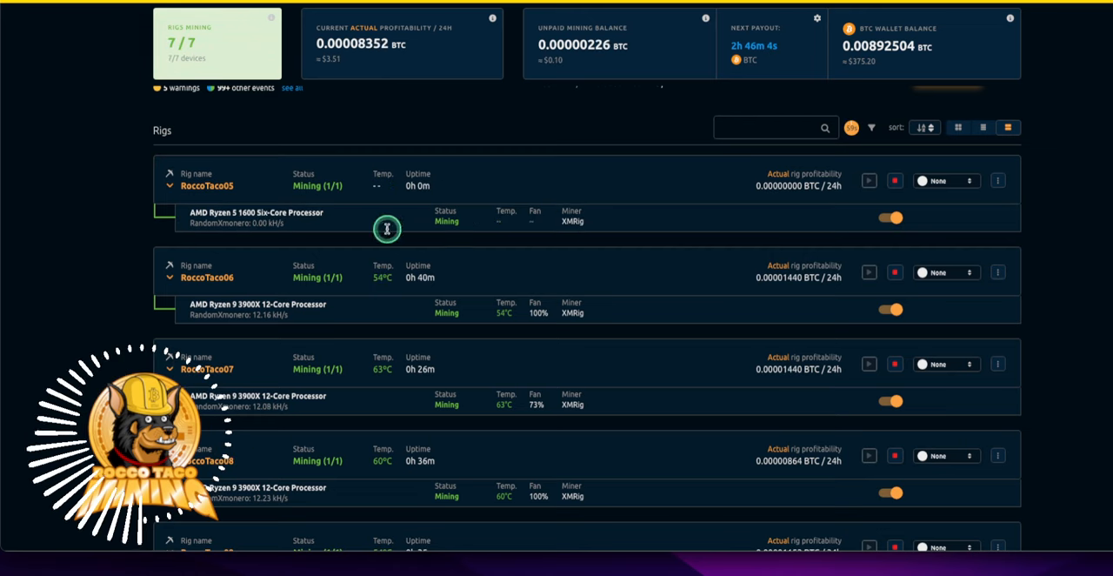
mouse_move(216, 104)
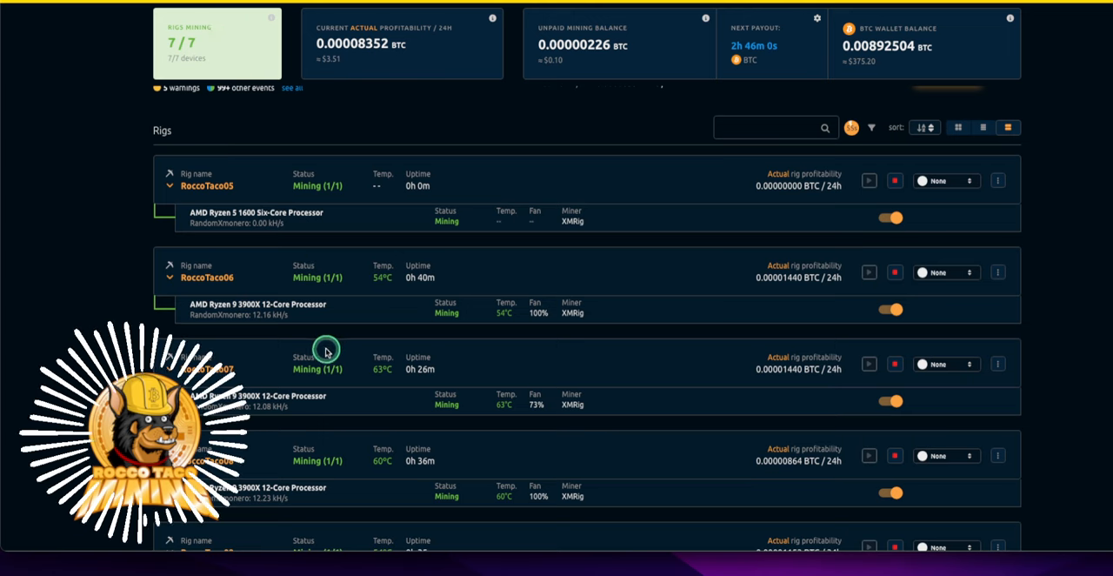
mouse_move(292, 431)
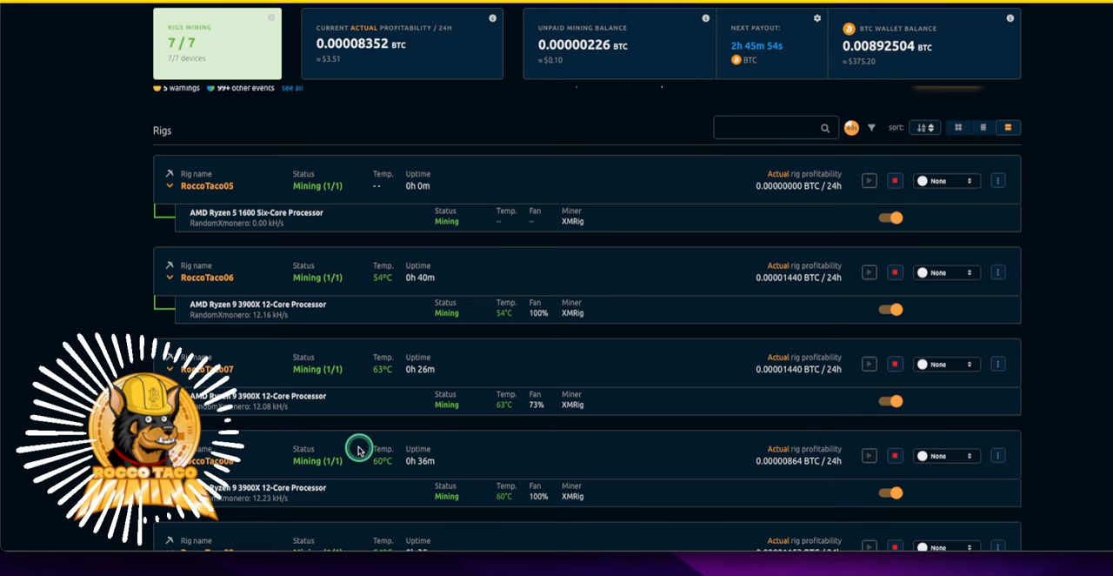
mouse_move(247, 484)
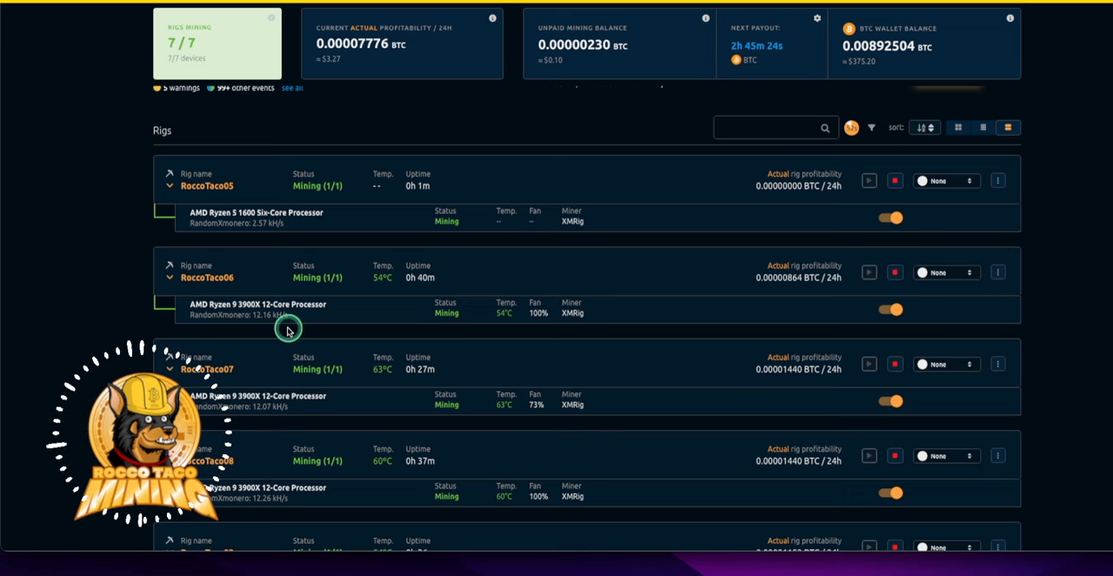
mouse_move(324, 329)
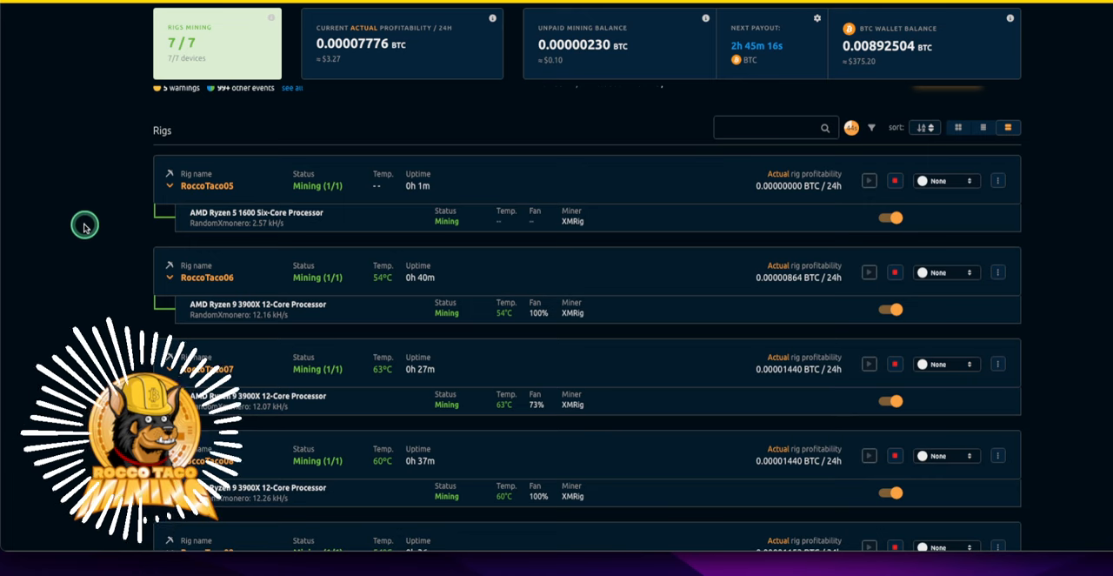
mouse_move(101, 208)
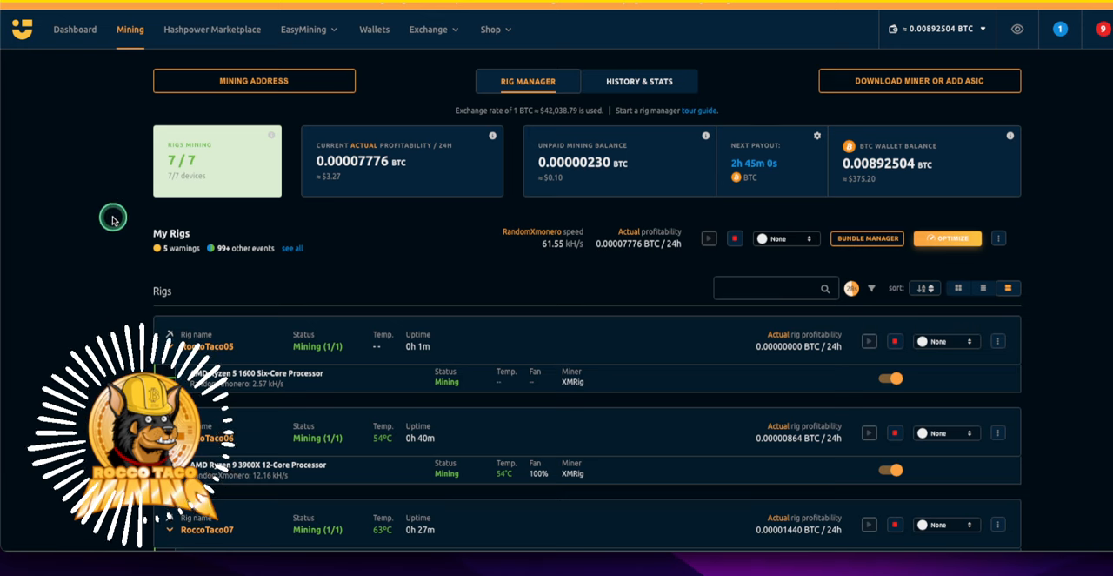
mouse_move(52, 264)
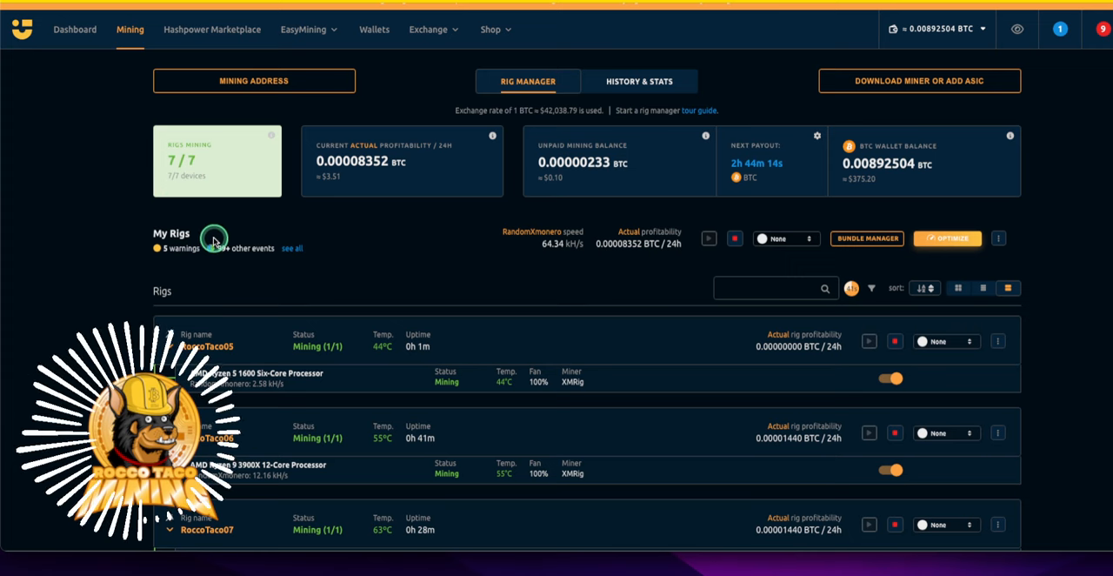
mouse_move(344, 177)
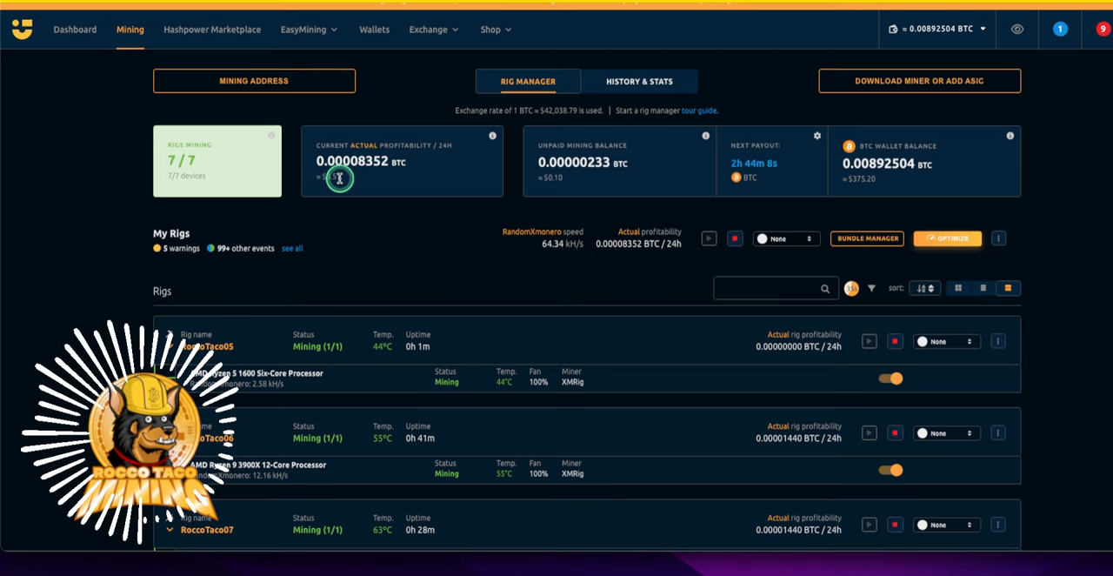
mouse_move(419, 219)
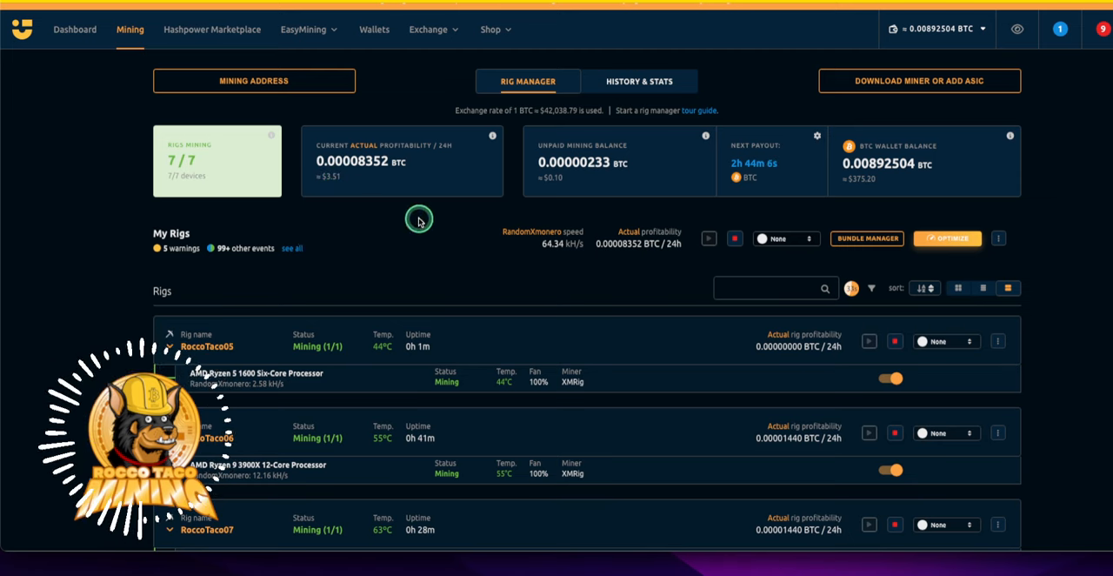
mouse_move(867, 170)
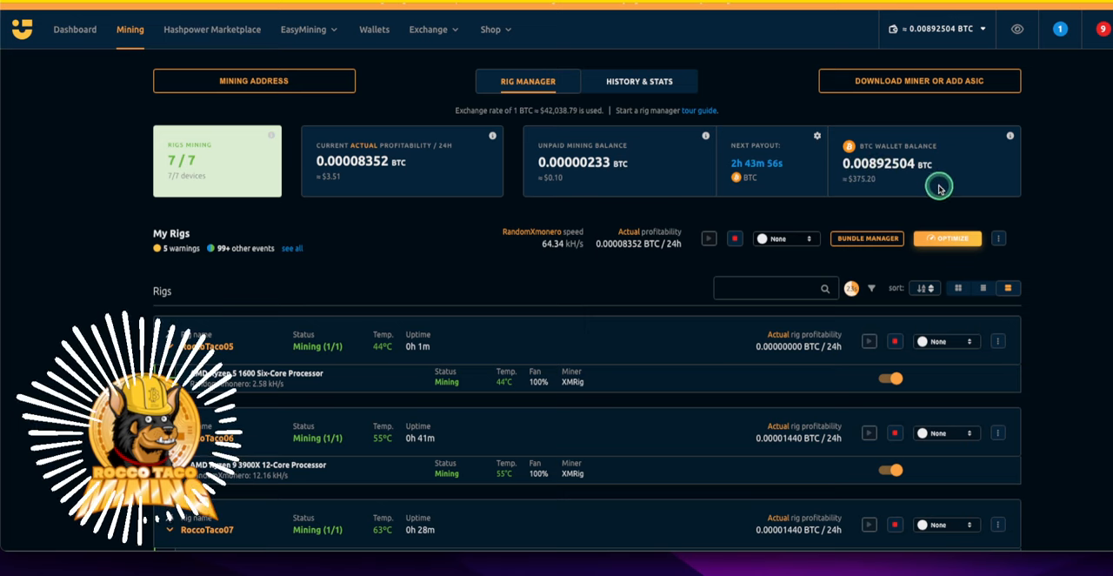
mouse_move(918, 163)
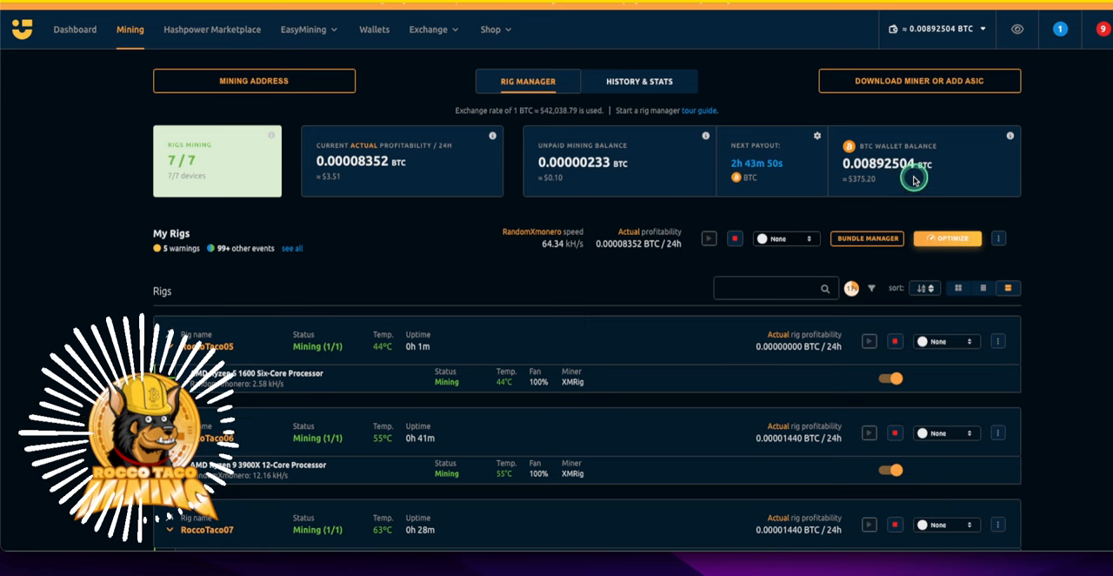
mouse_move(894, 182)
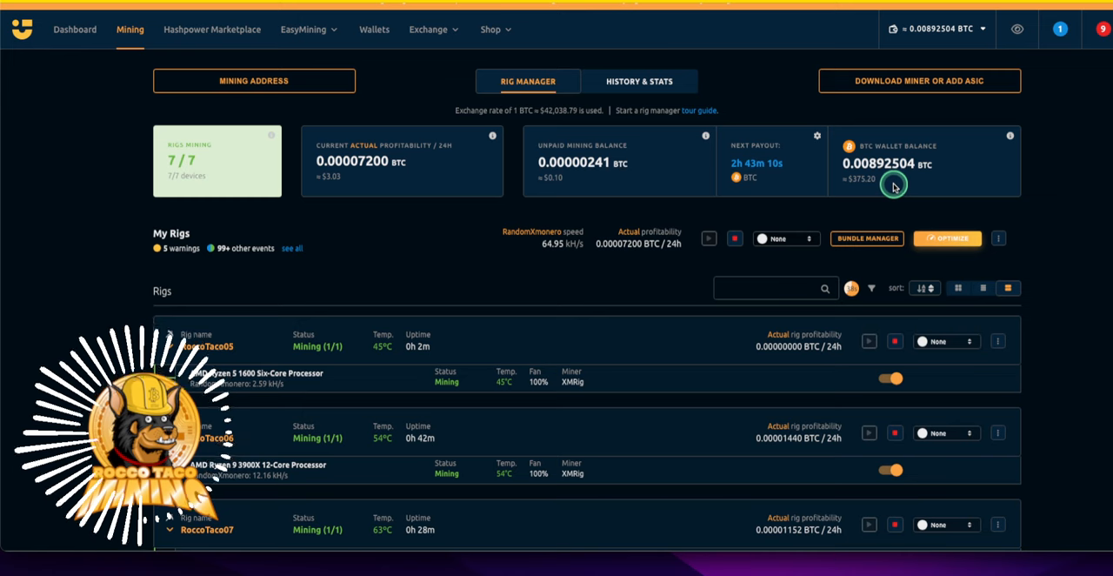
mouse_move(880, 190)
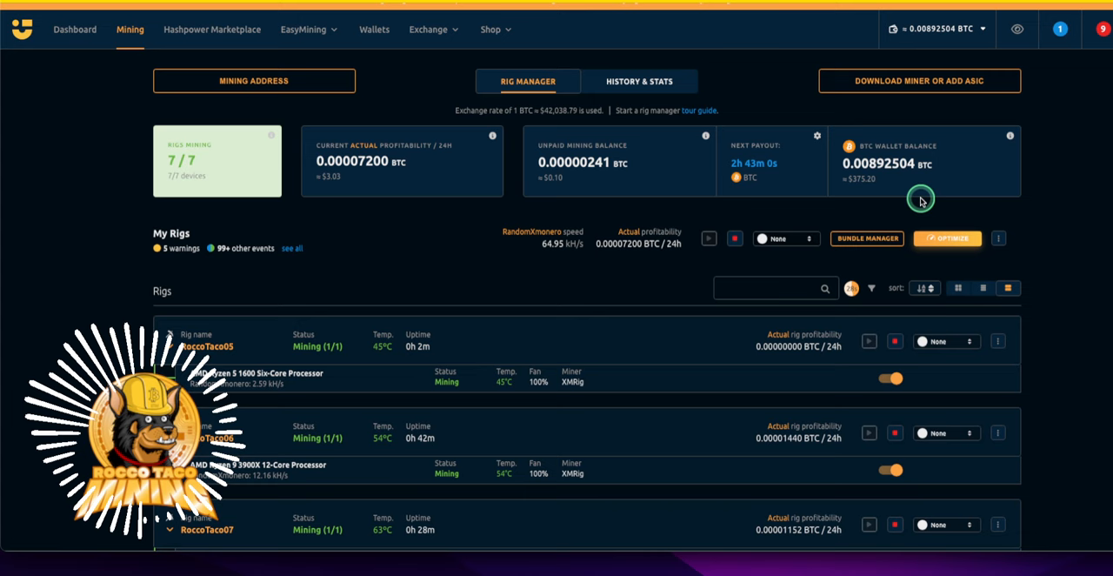
mouse_move(905, 177)
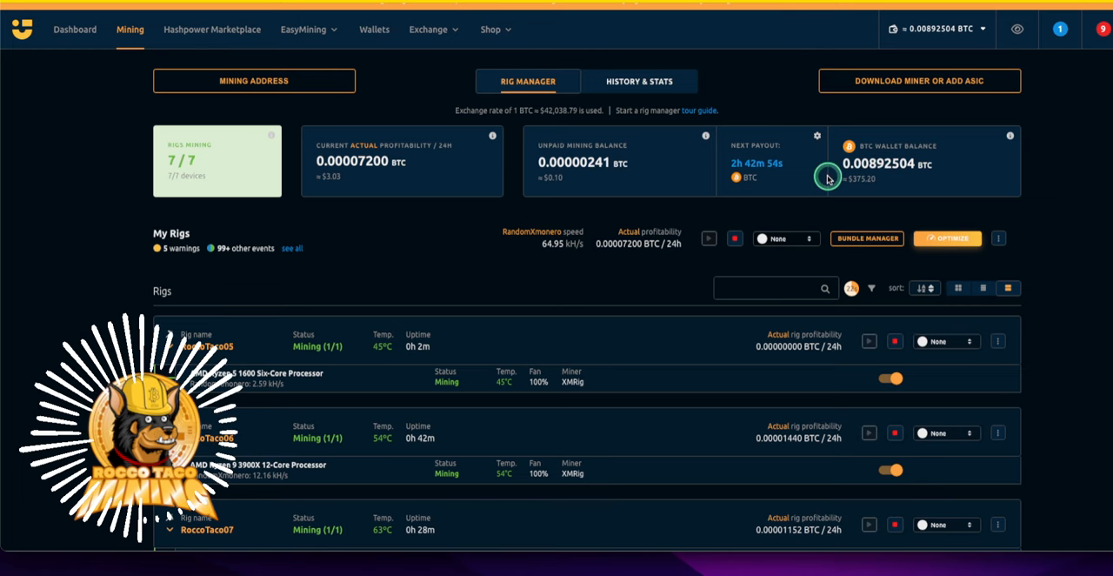
mouse_move(800, 185)
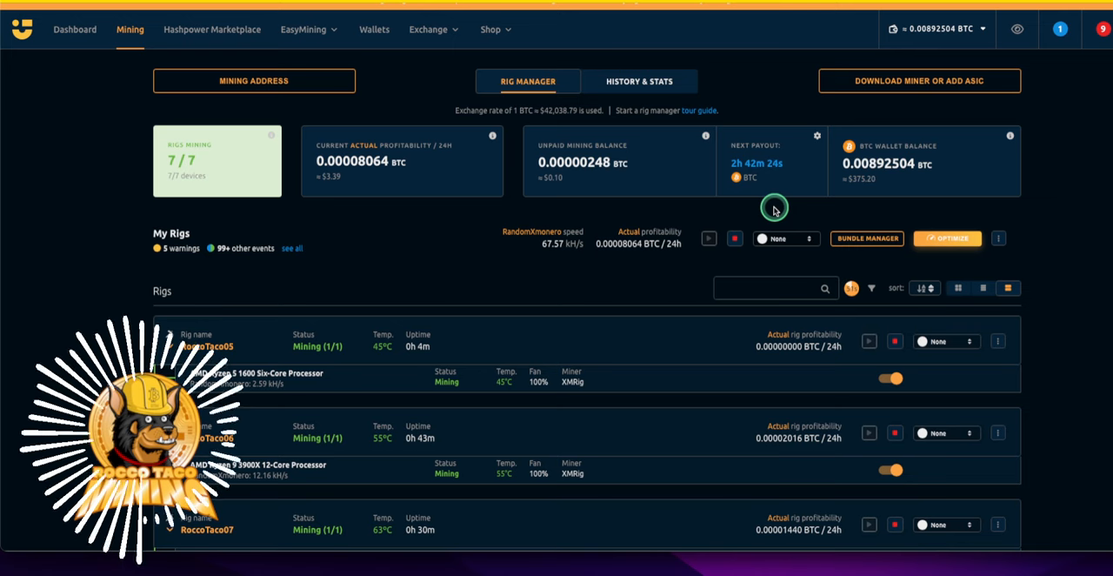
mouse_move(765, 176)
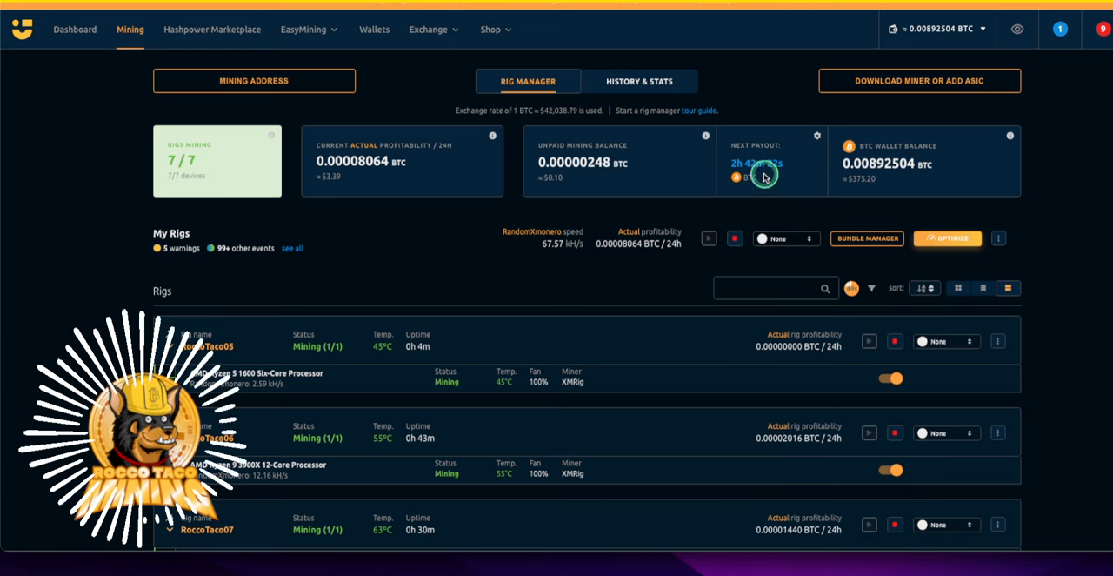
mouse_move(832, 206)
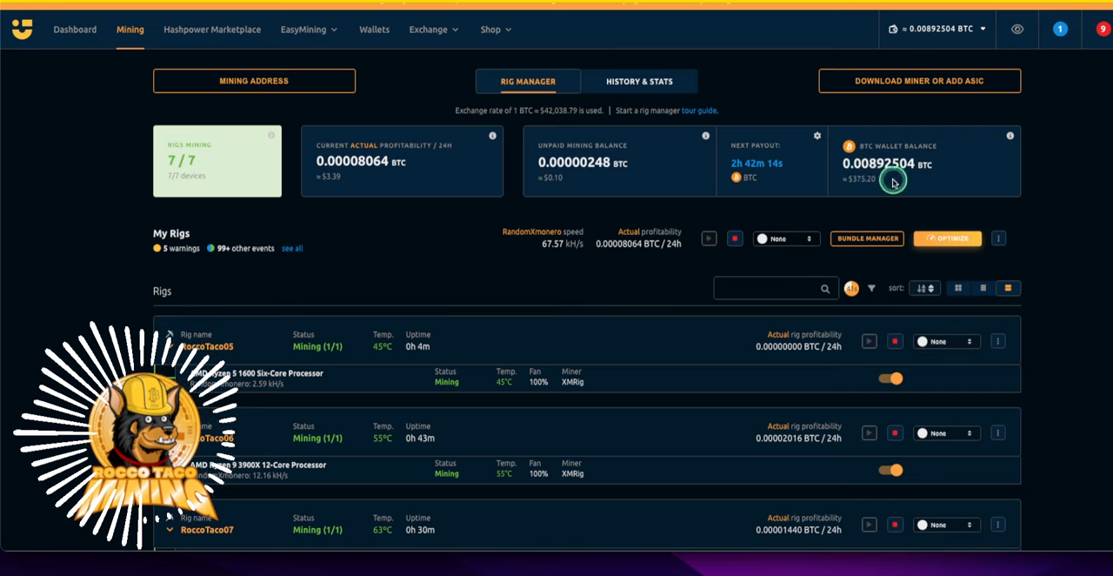
mouse_move(170, 274)
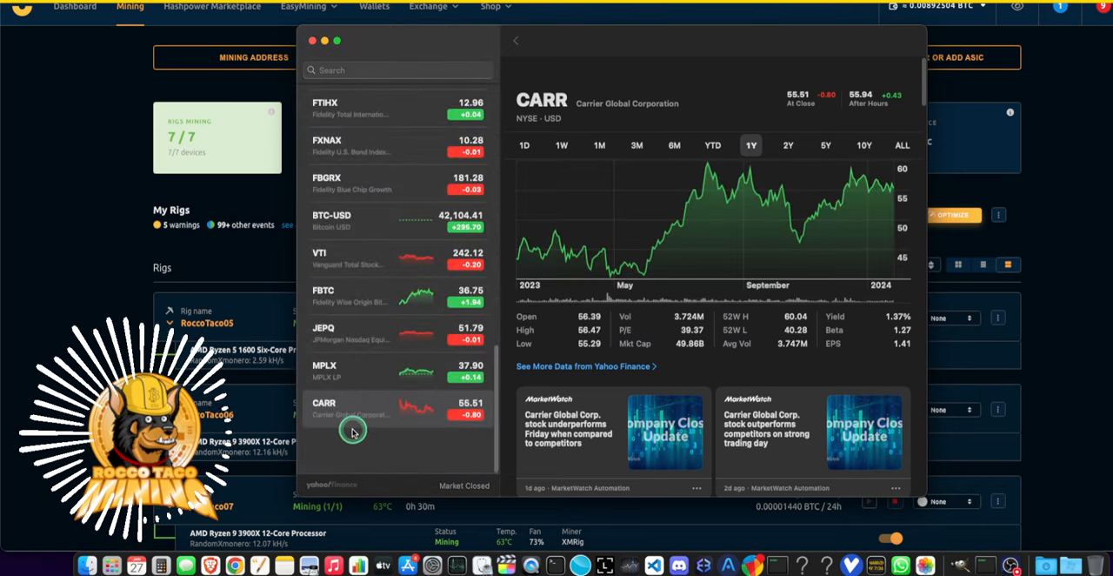
mouse_move(376, 231)
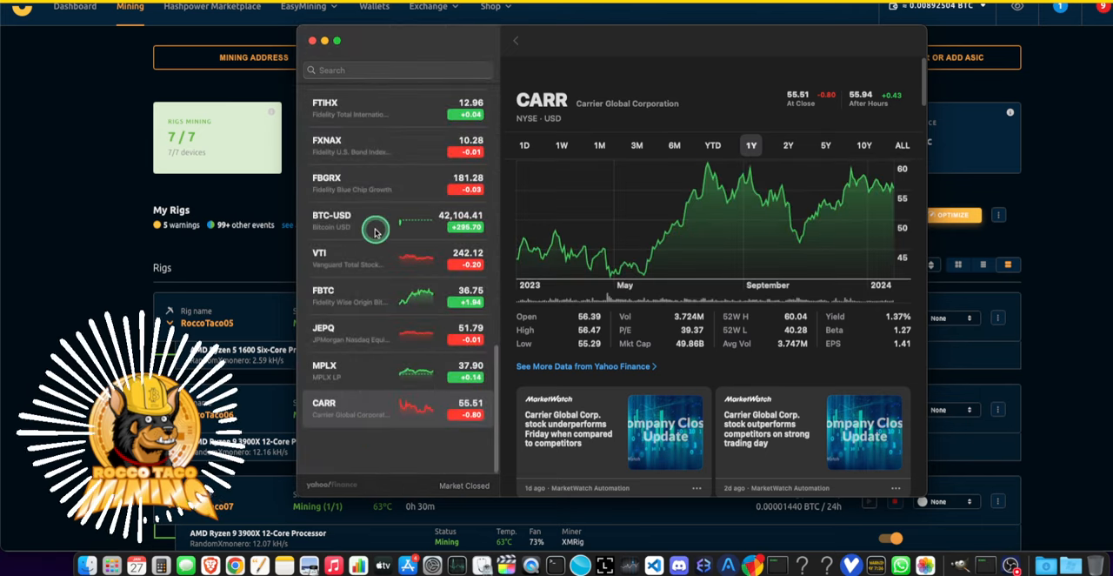
Show the BTC-USD quote at 42,104.41 with its one-year price chart
left_click(374, 221)
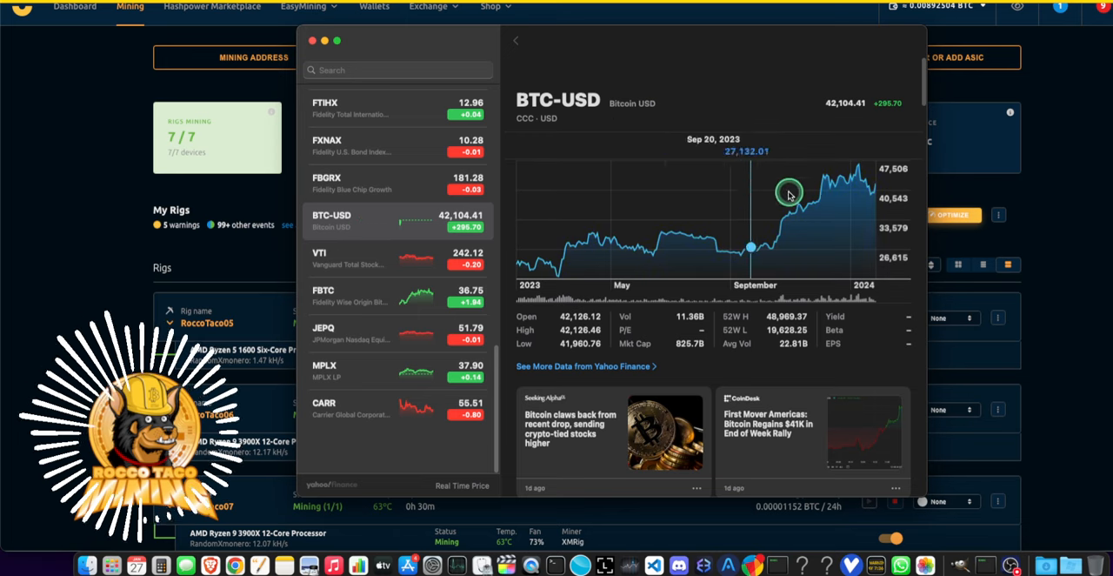
mouse_move(852, 194)
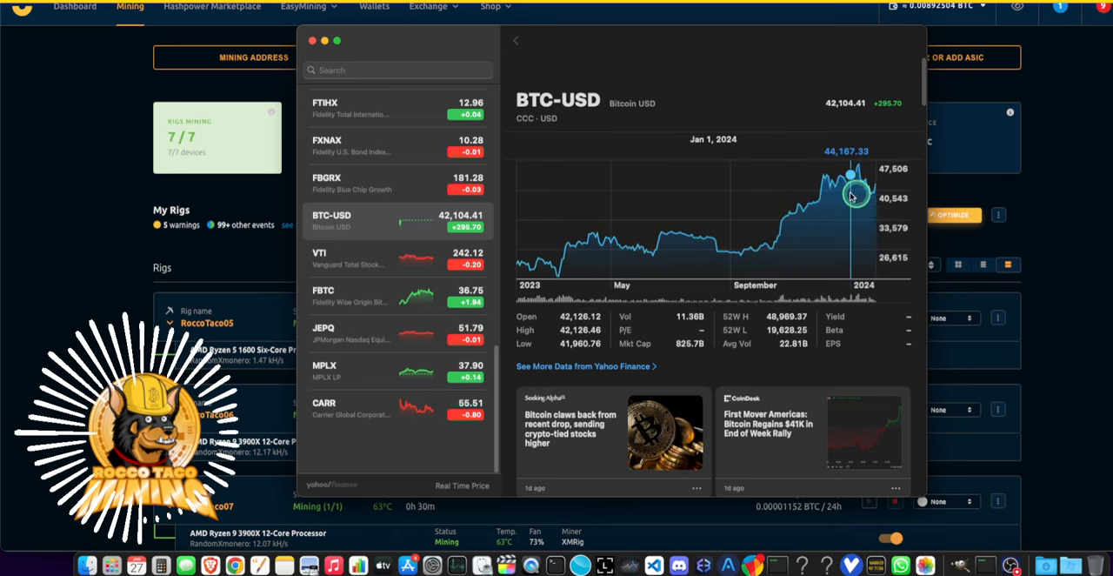
mouse_move(769, 252)
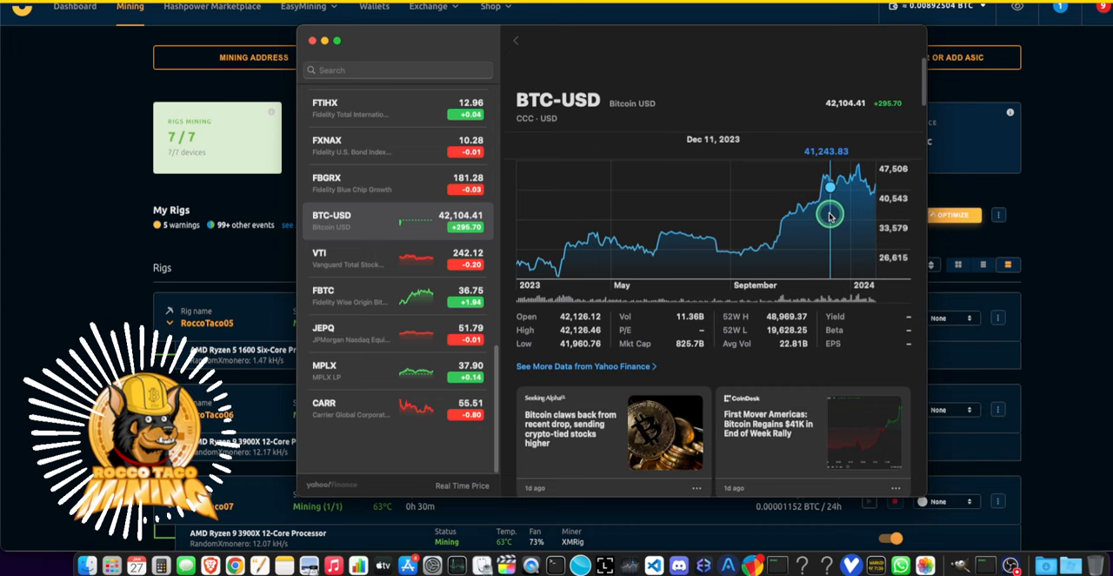
mouse_move(842, 202)
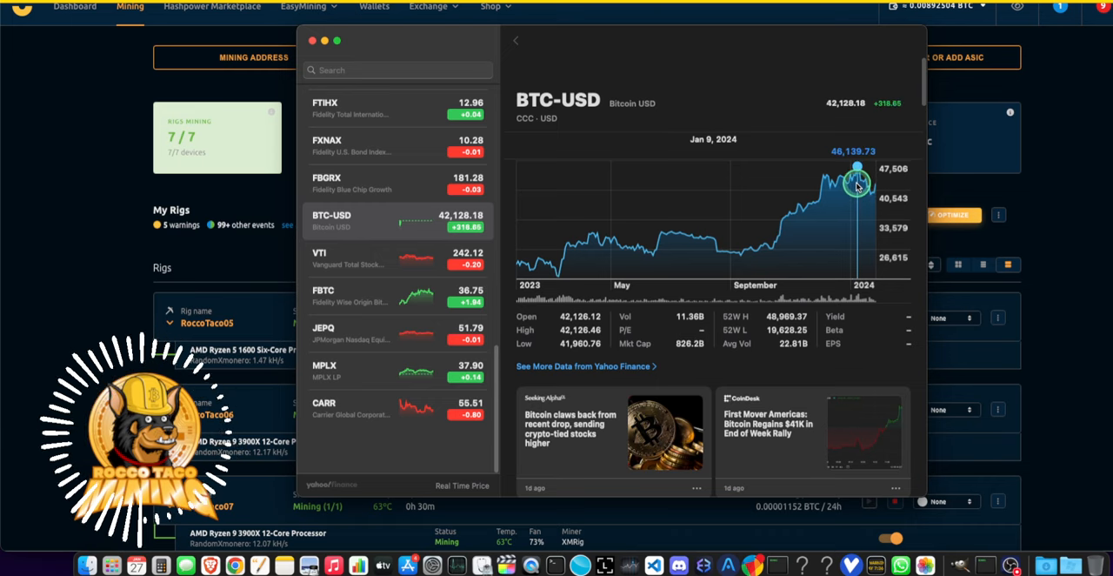
mouse_move(856, 183)
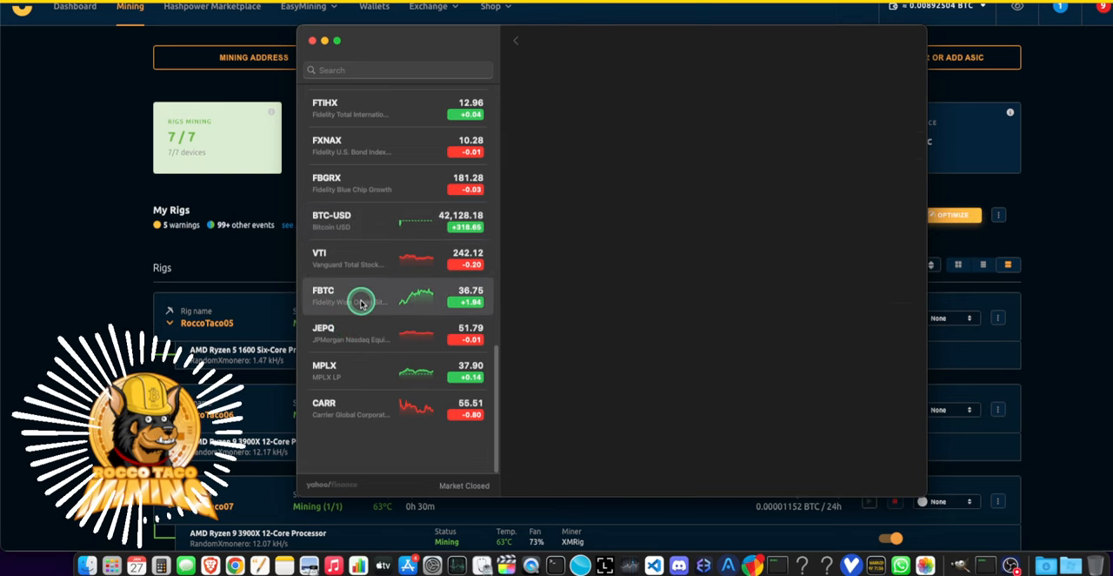
left_click(365, 301)
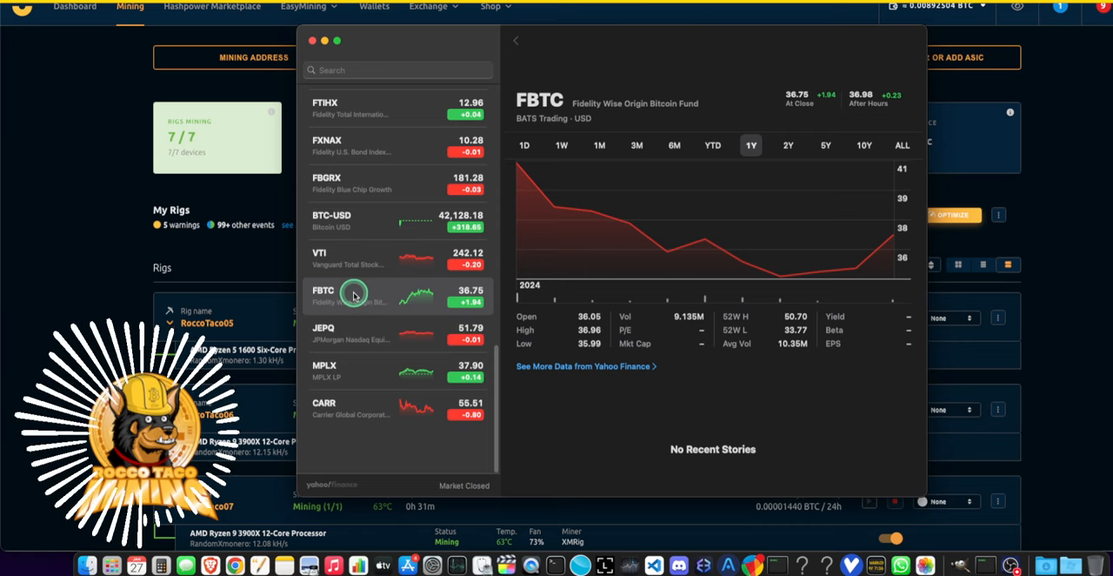
mouse_move(341, 311)
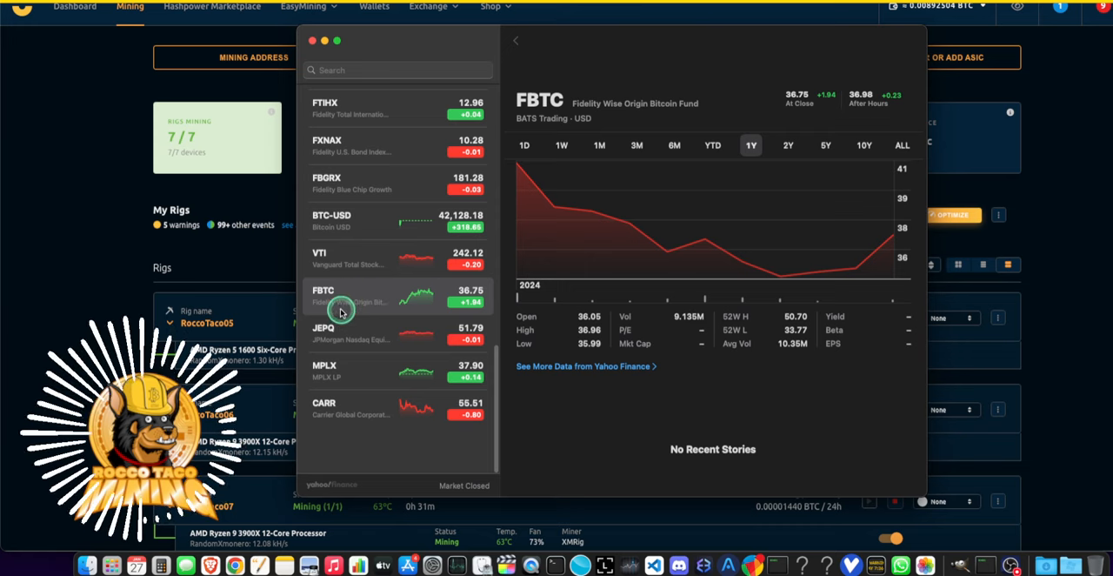
mouse_move(358, 302)
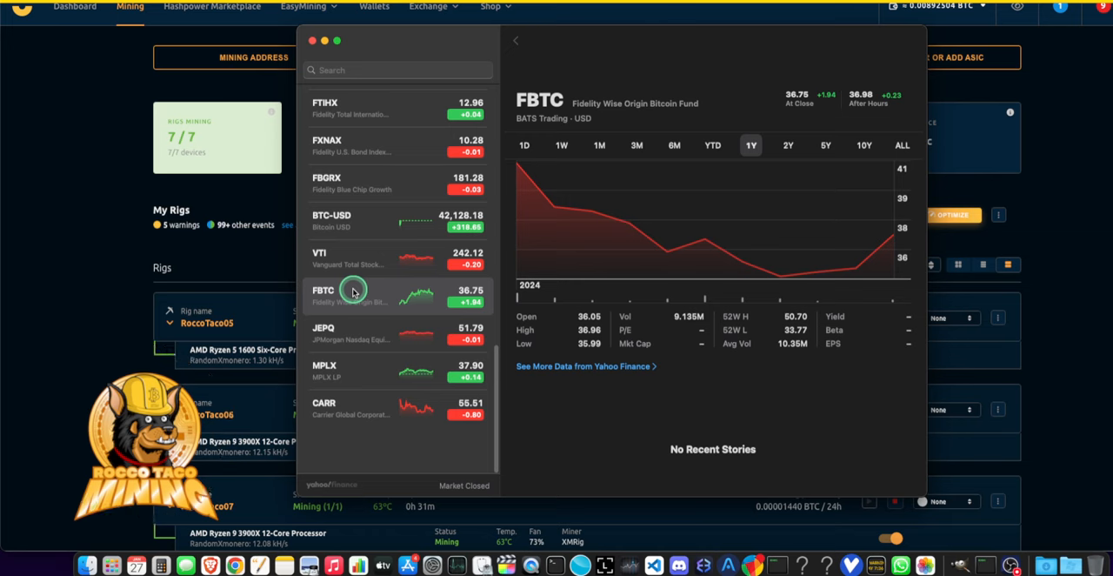
mouse_move(402, 313)
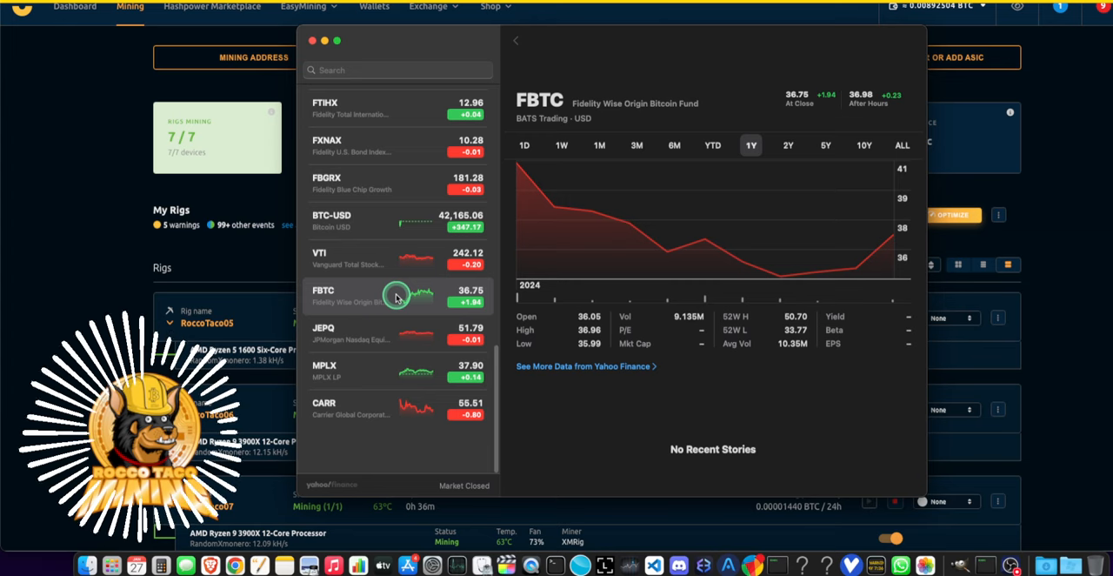
mouse_move(466, 264)
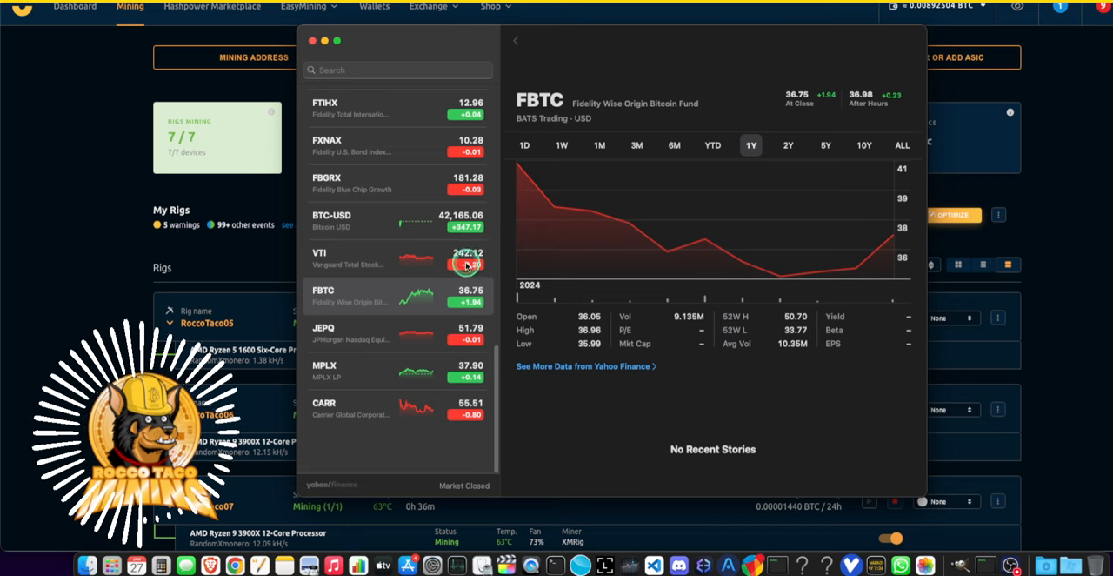
mouse_move(365, 288)
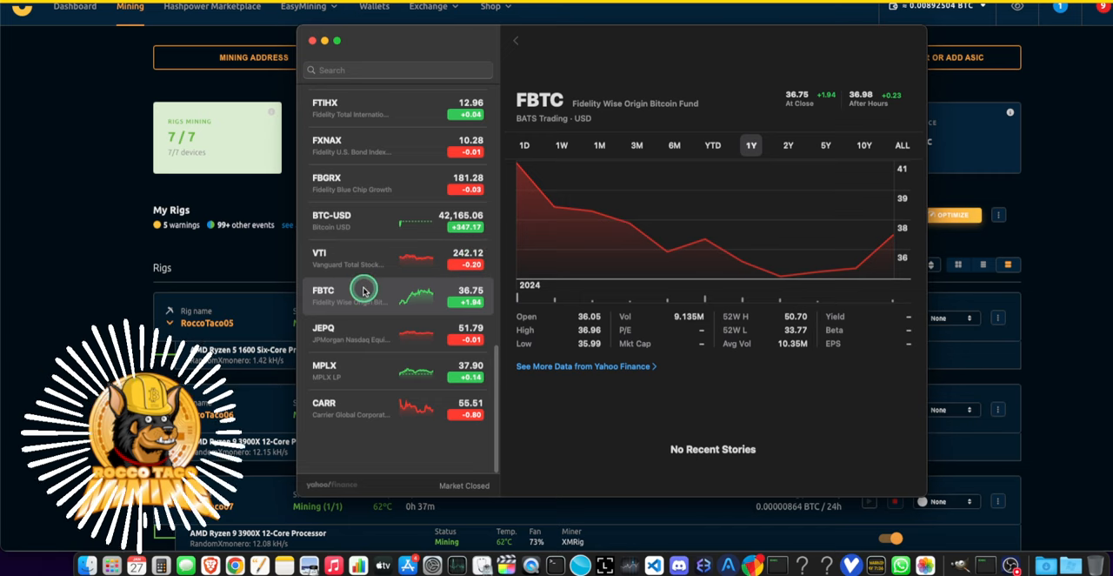
mouse_move(355, 329)
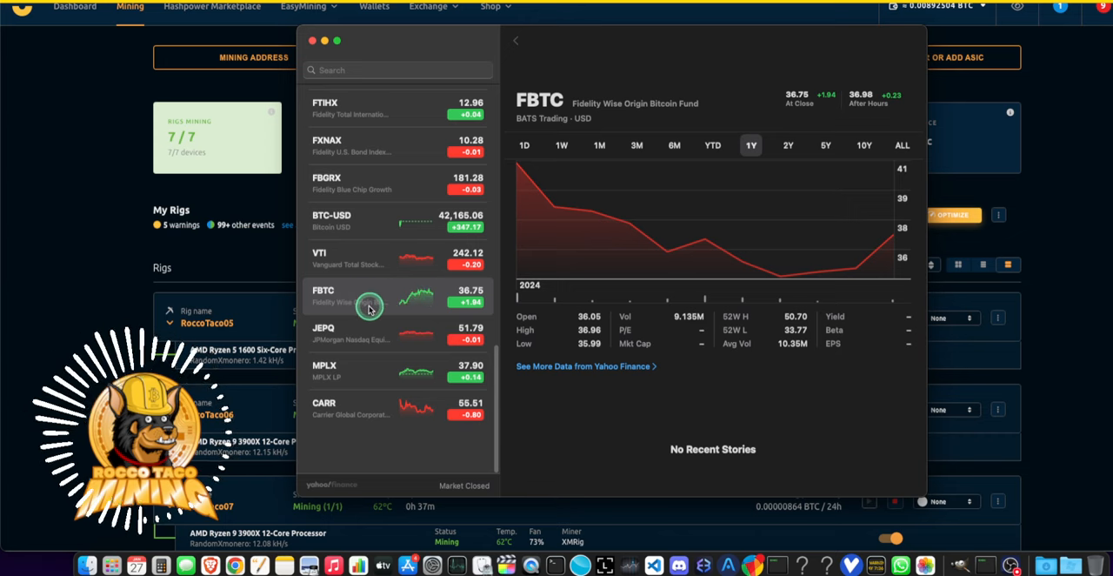
mouse_move(364, 301)
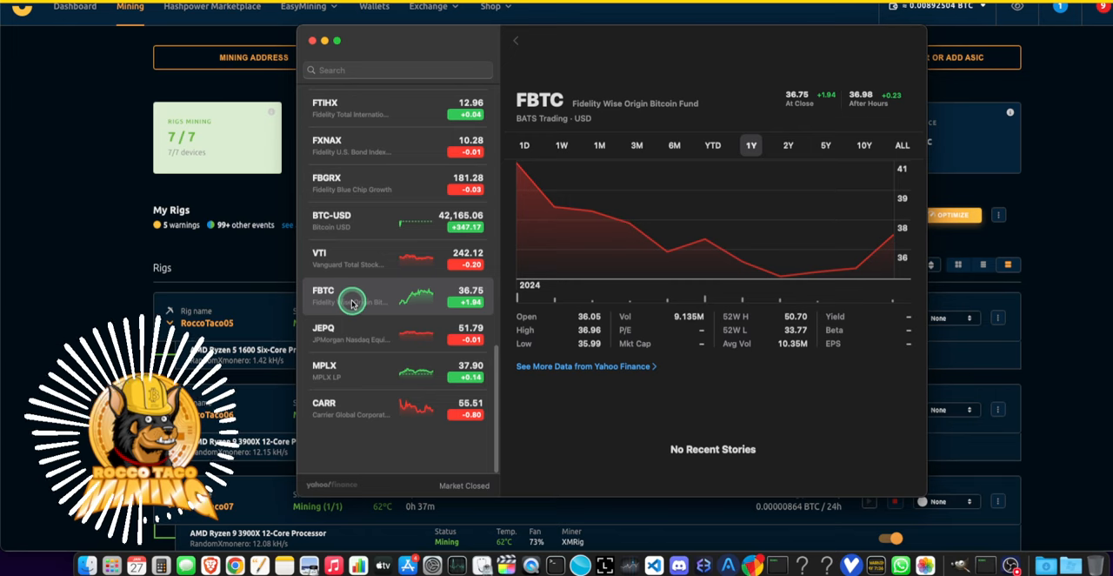
mouse_move(362, 294)
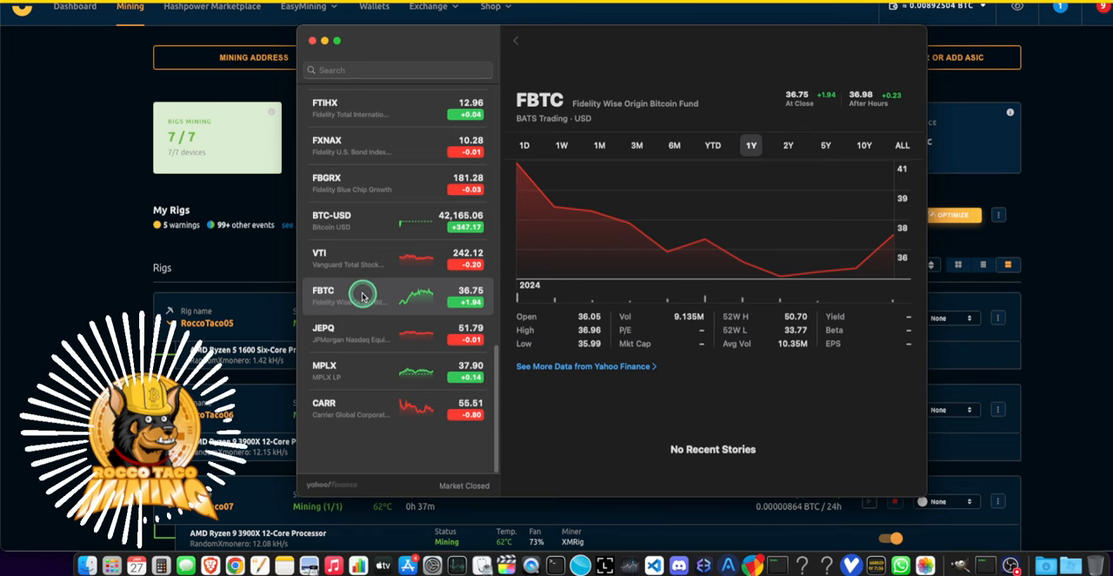
mouse_move(421, 301)
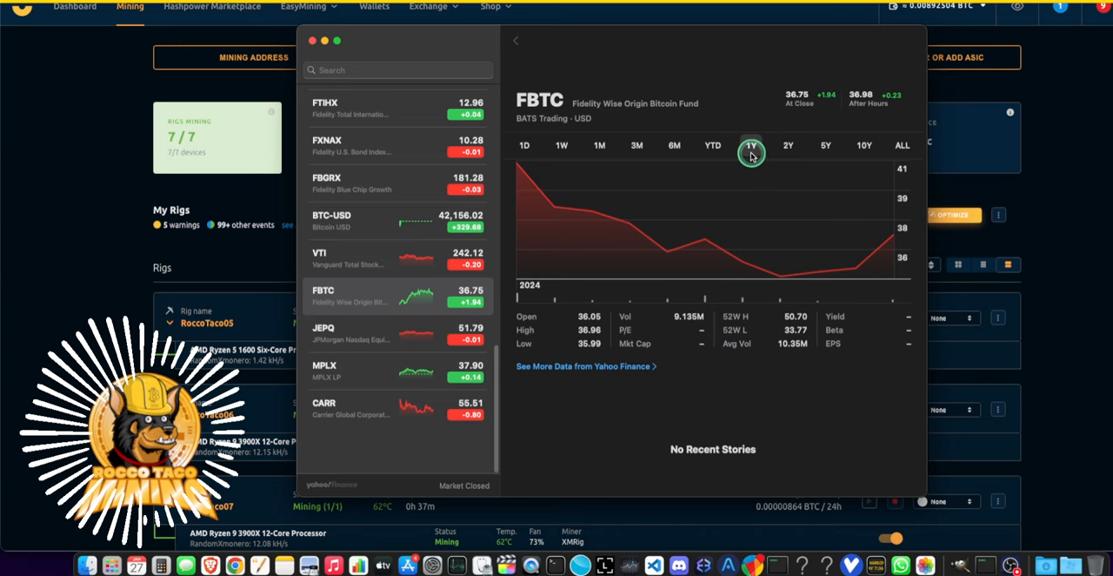
mouse_move(543, 162)
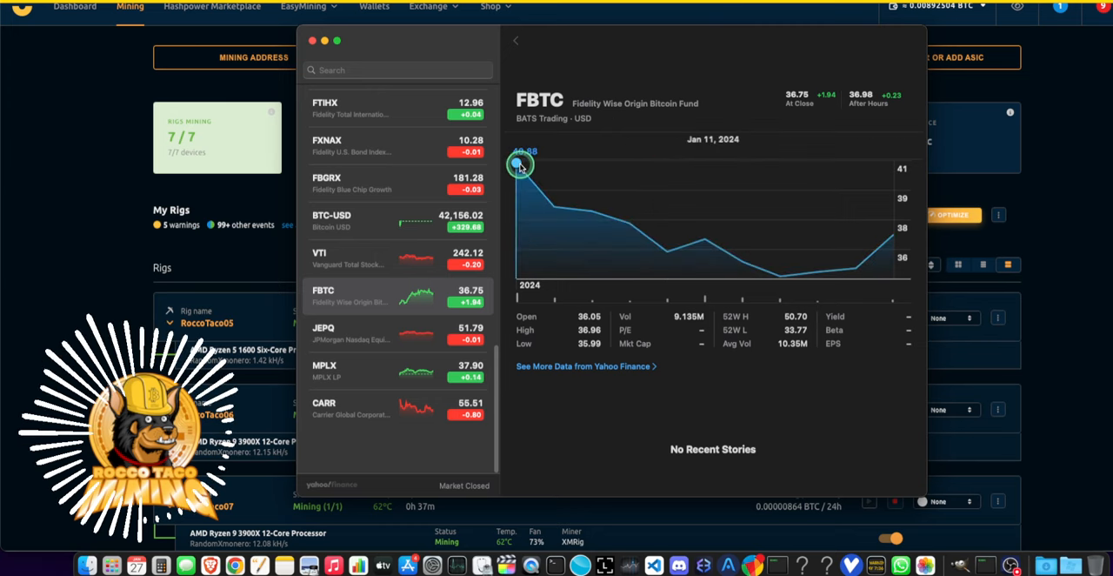
mouse_move(808, 277)
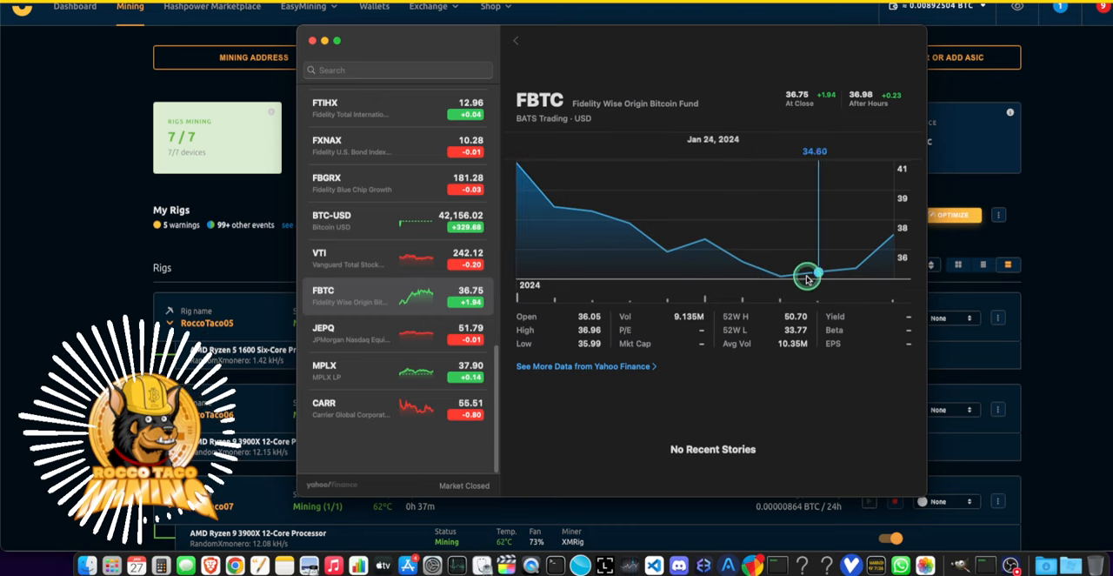
mouse_move(781, 275)
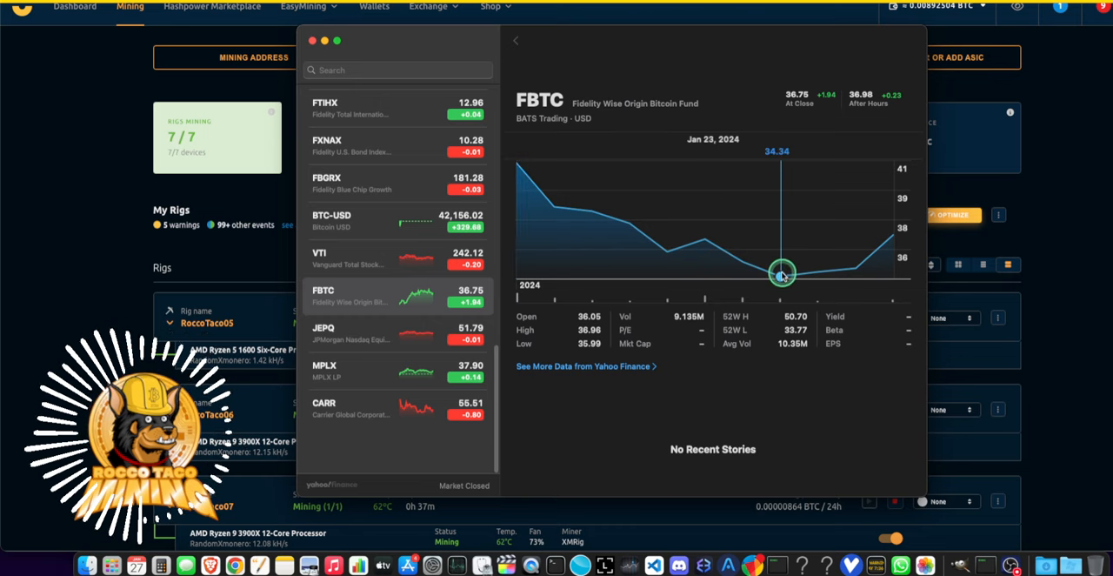
mouse_move(831, 272)
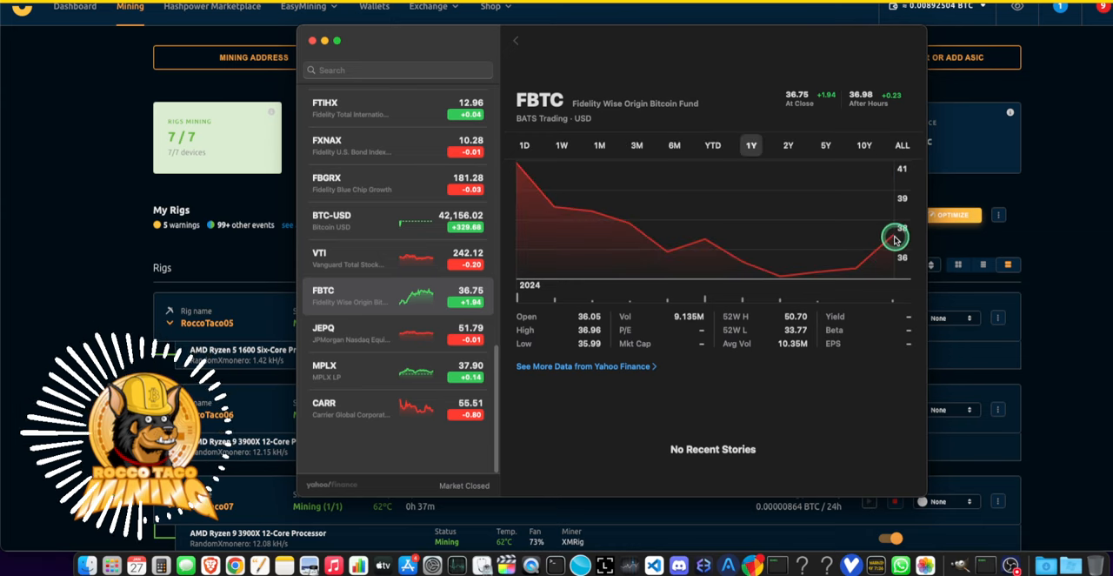
mouse_move(832, 241)
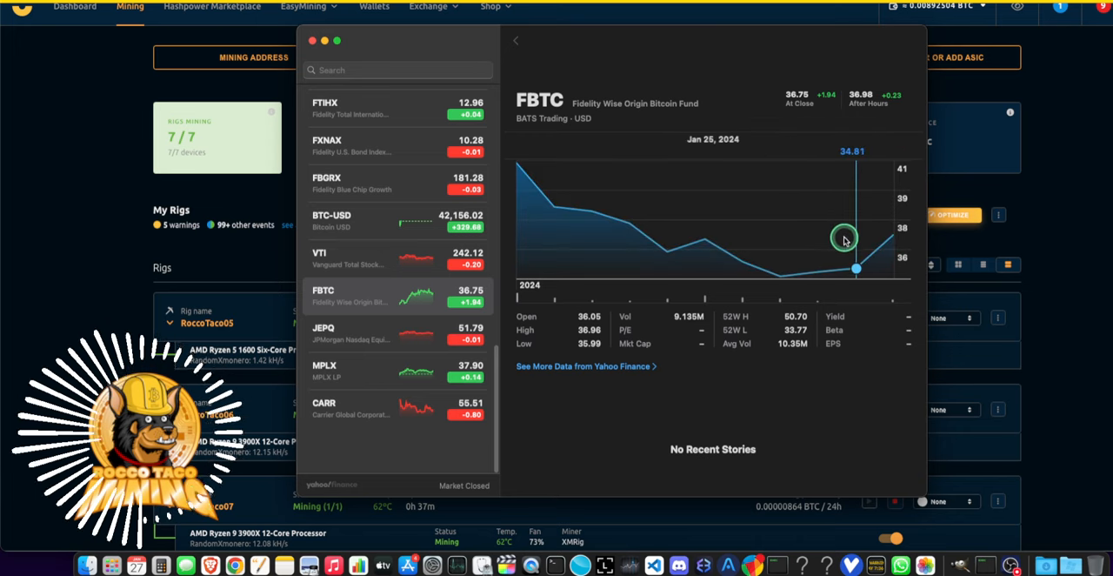
mouse_move(877, 237)
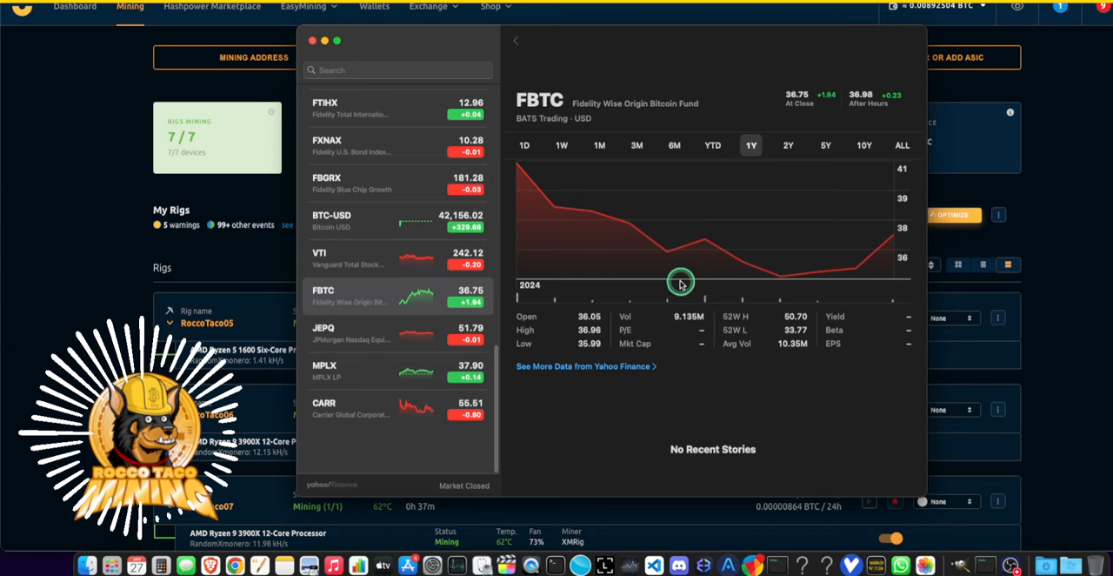
mouse_move(554, 228)
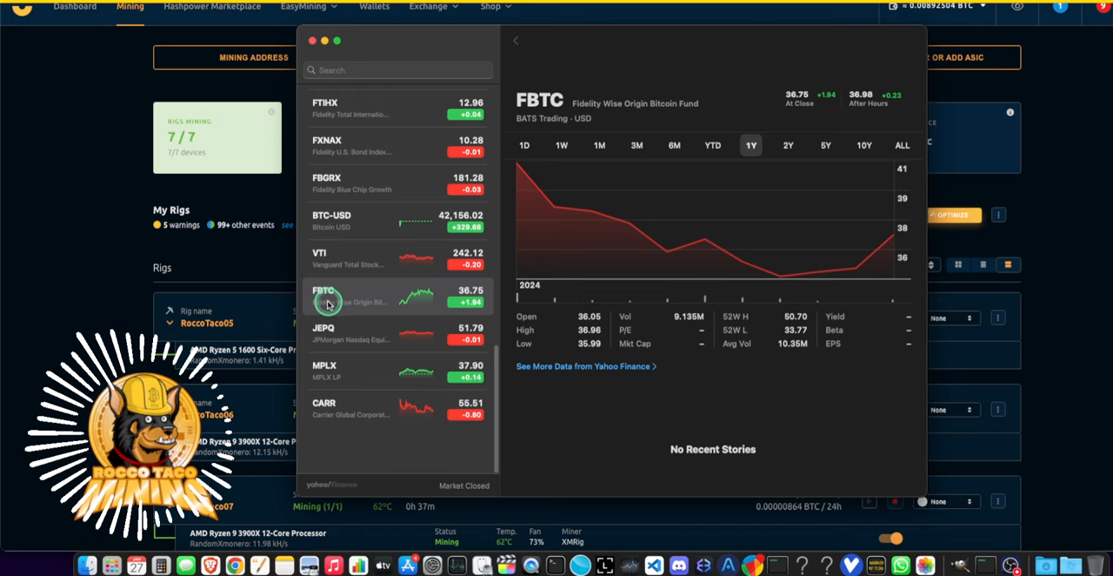
mouse_move(338, 317)
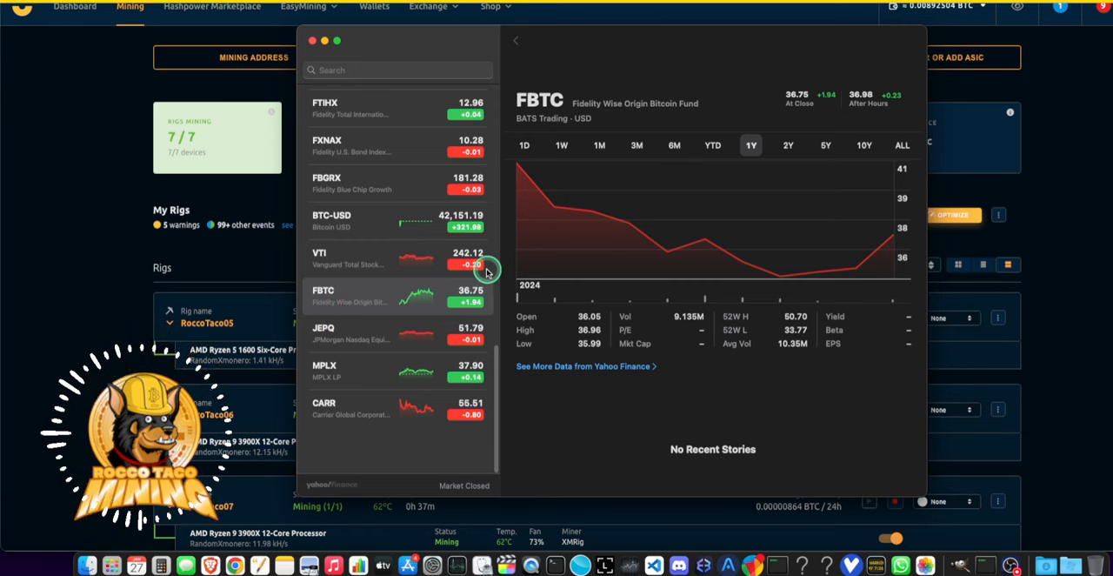
mouse_move(451, 278)
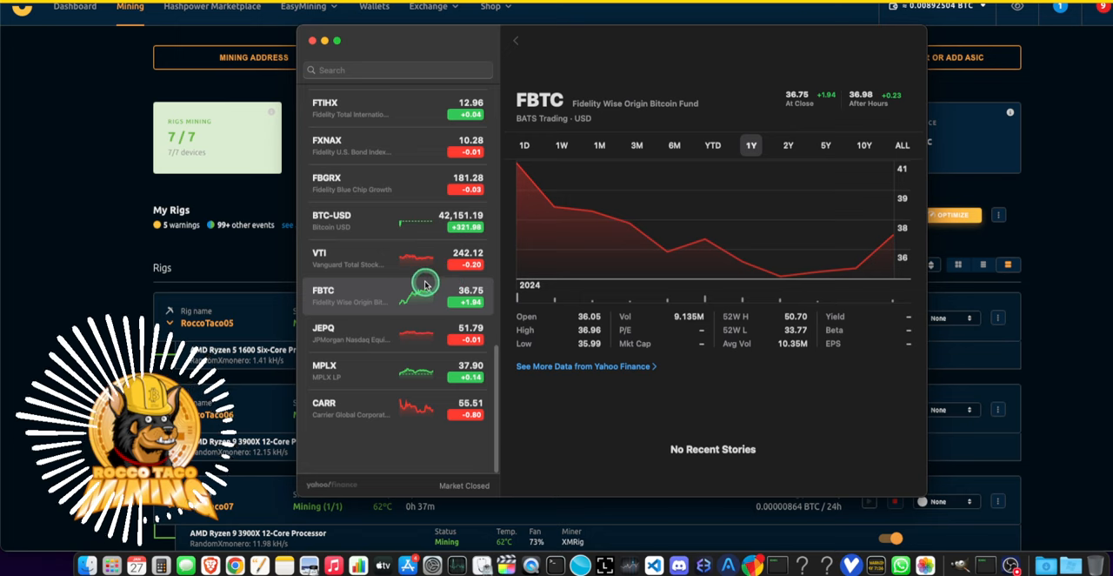
mouse_move(431, 324)
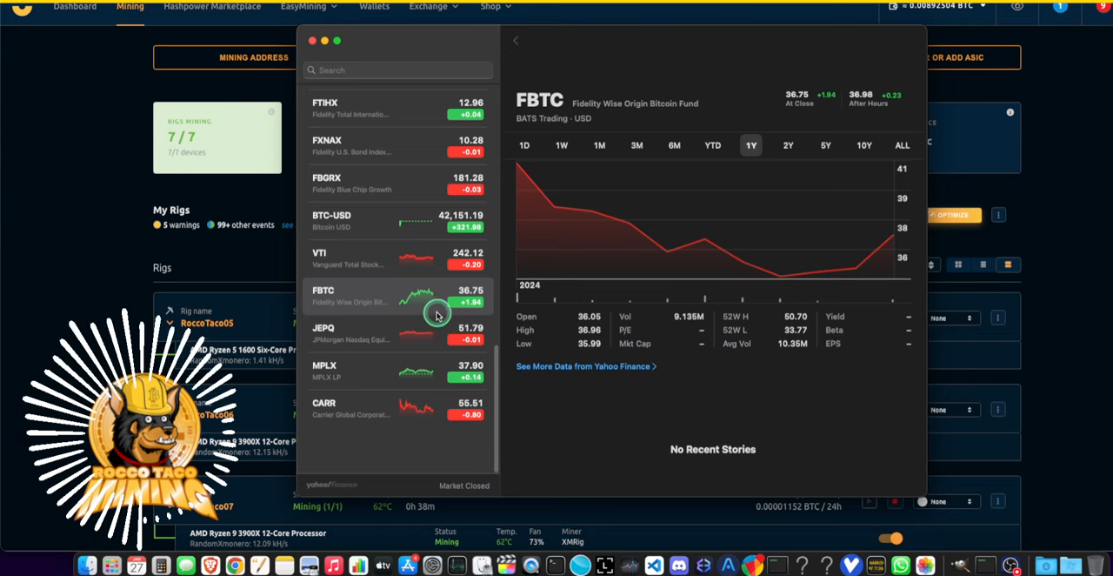
mouse_move(366, 346)
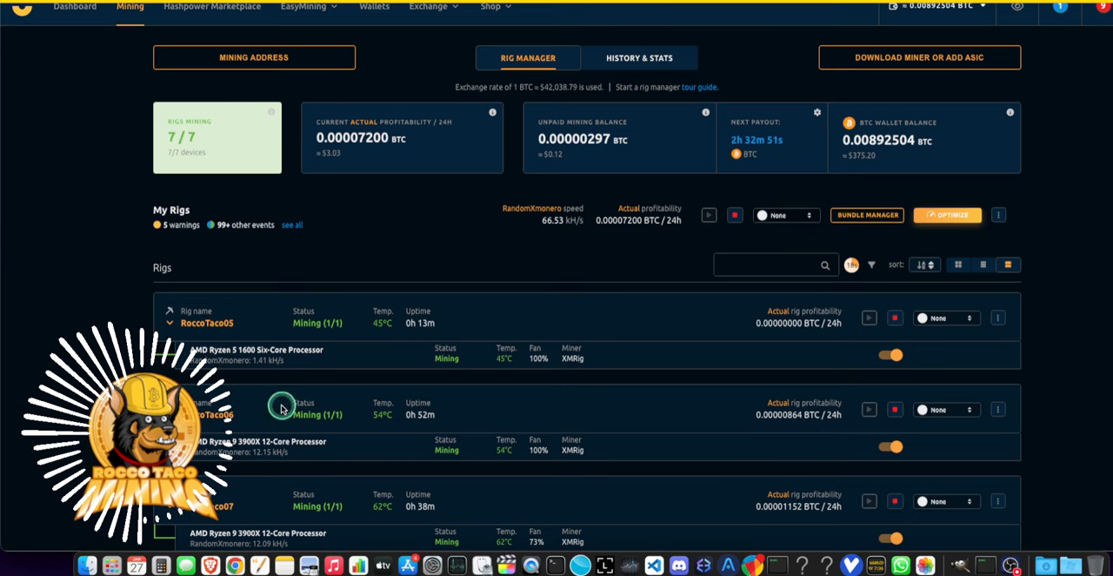
mouse_move(330, 163)
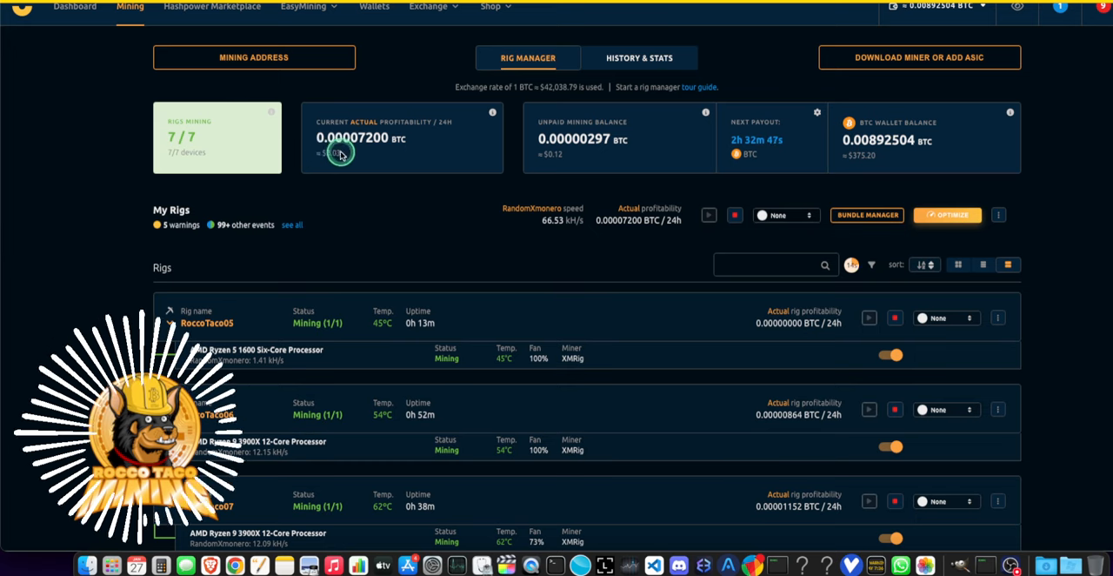
mouse_move(302, 184)
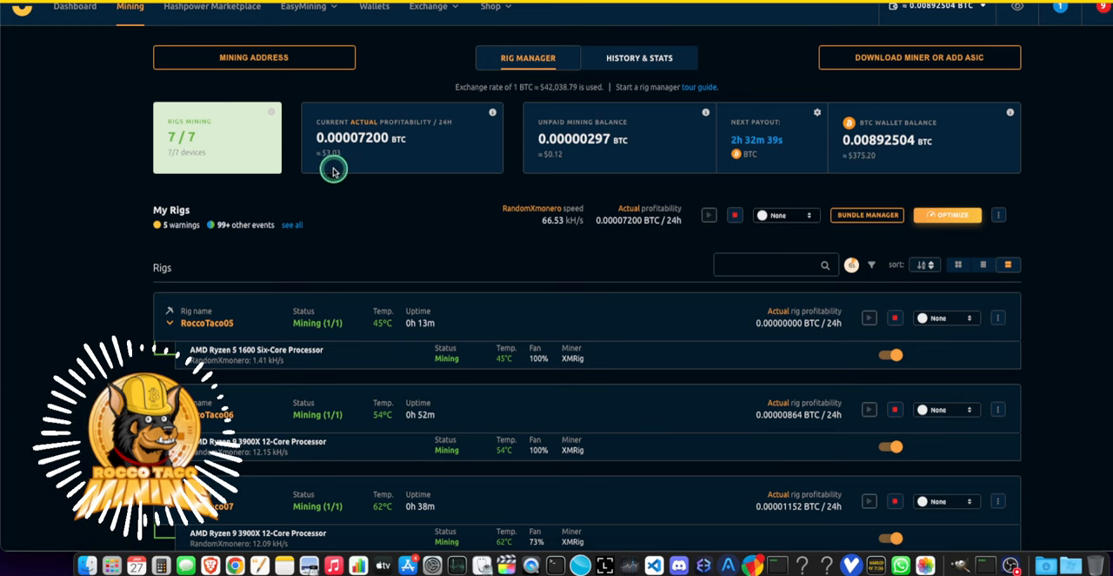
mouse_move(104, 288)
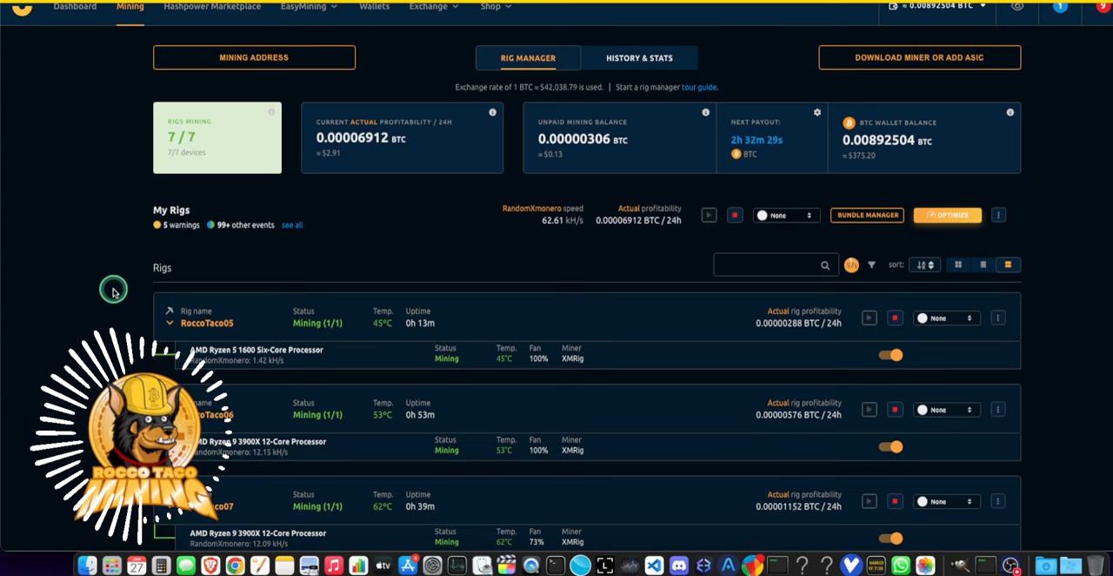
mouse_move(97, 303)
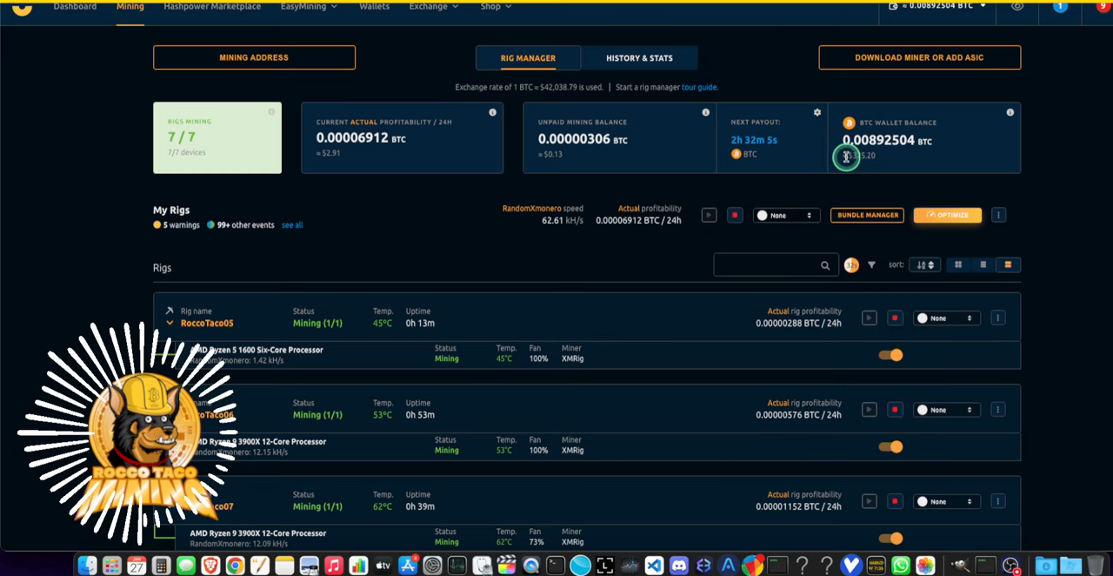
mouse_move(925, 188)
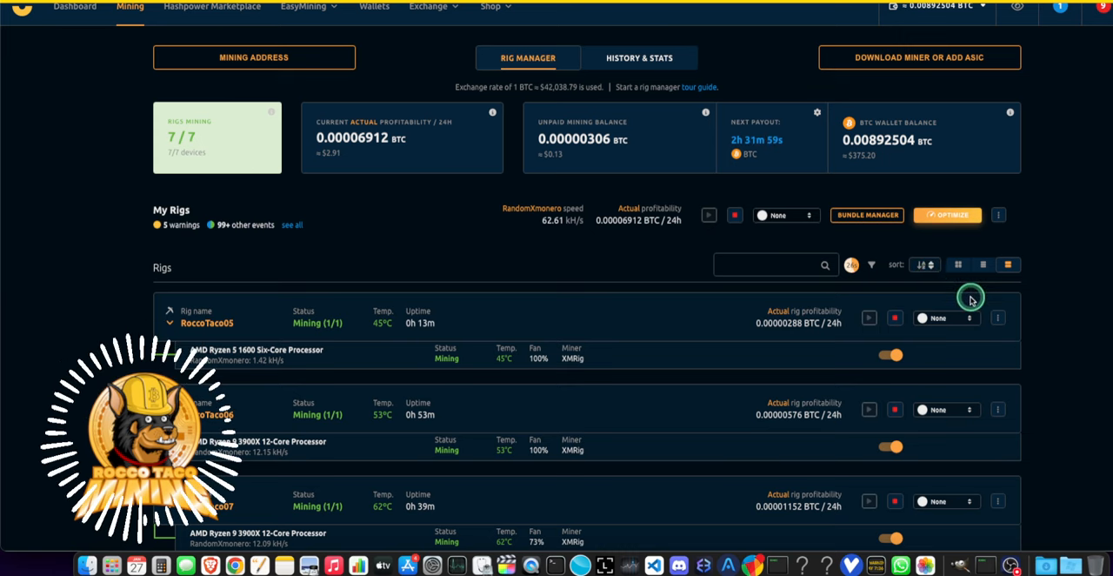
mouse_move(870, 299)
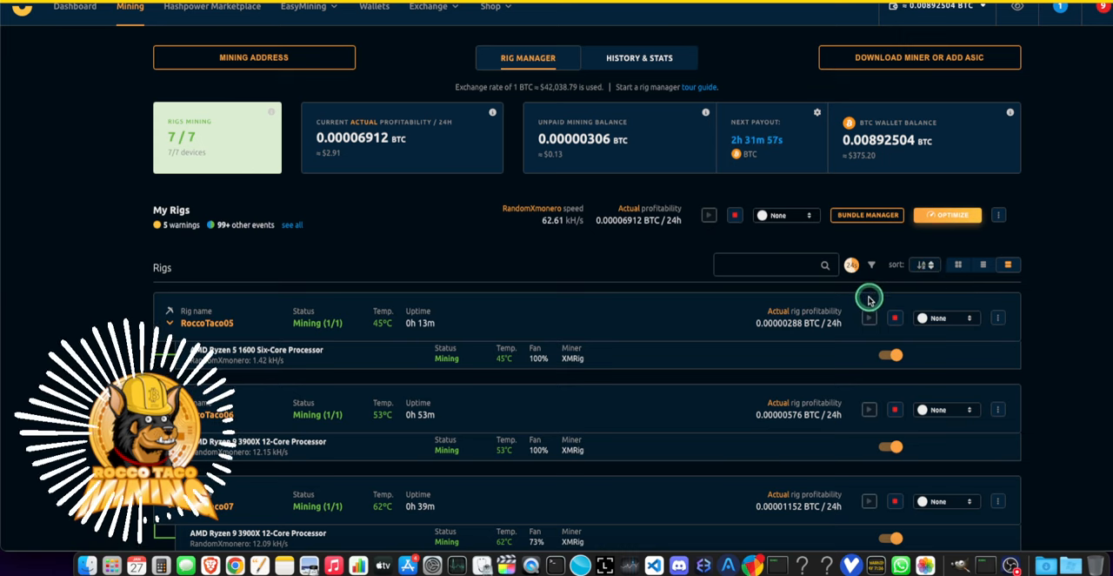
mouse_move(828, 303)
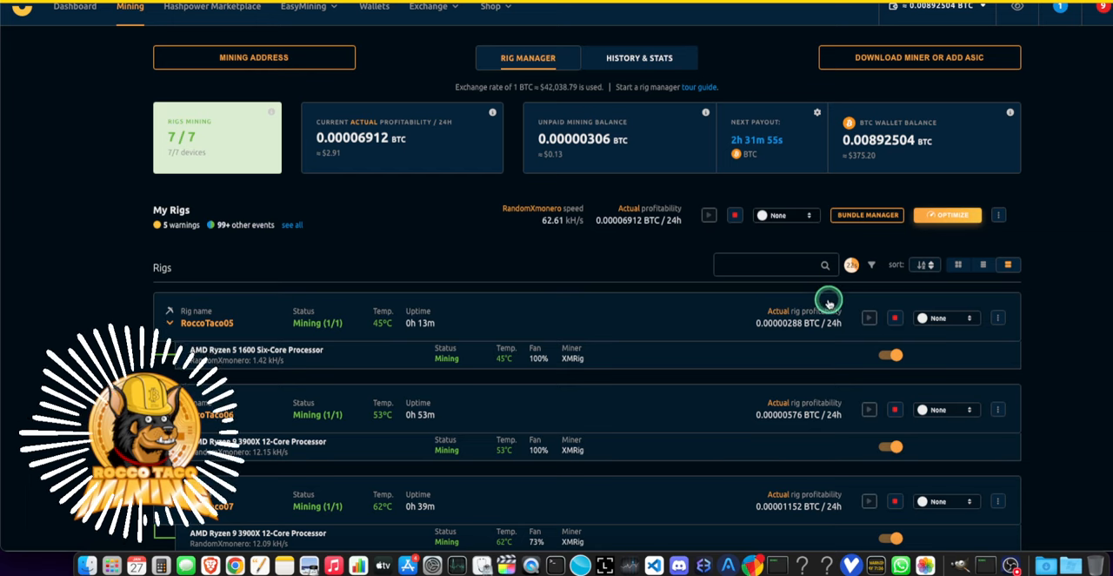
mouse_move(814, 317)
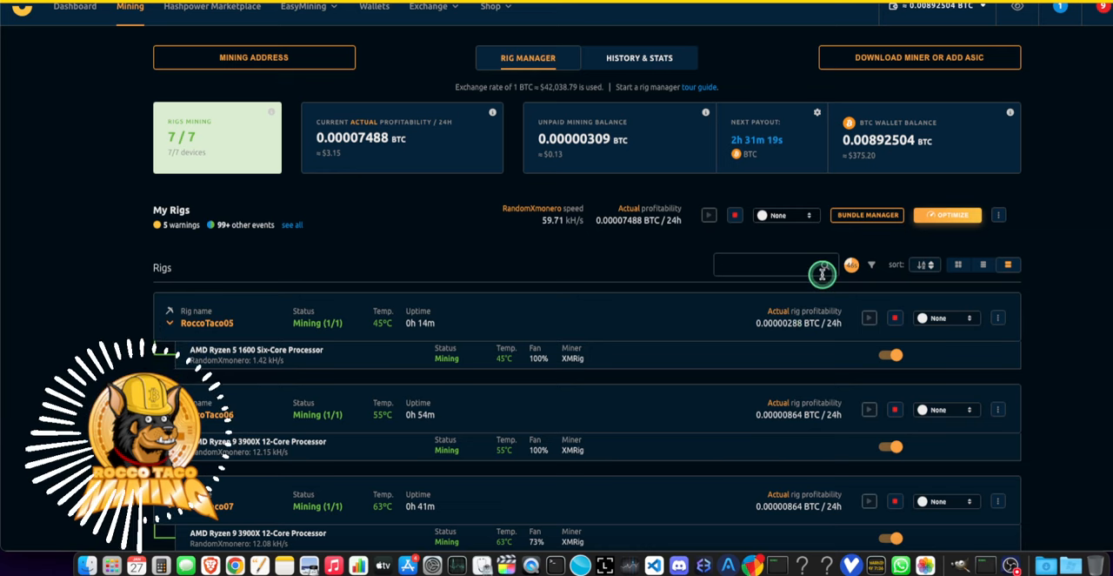
mouse_move(535, 262)
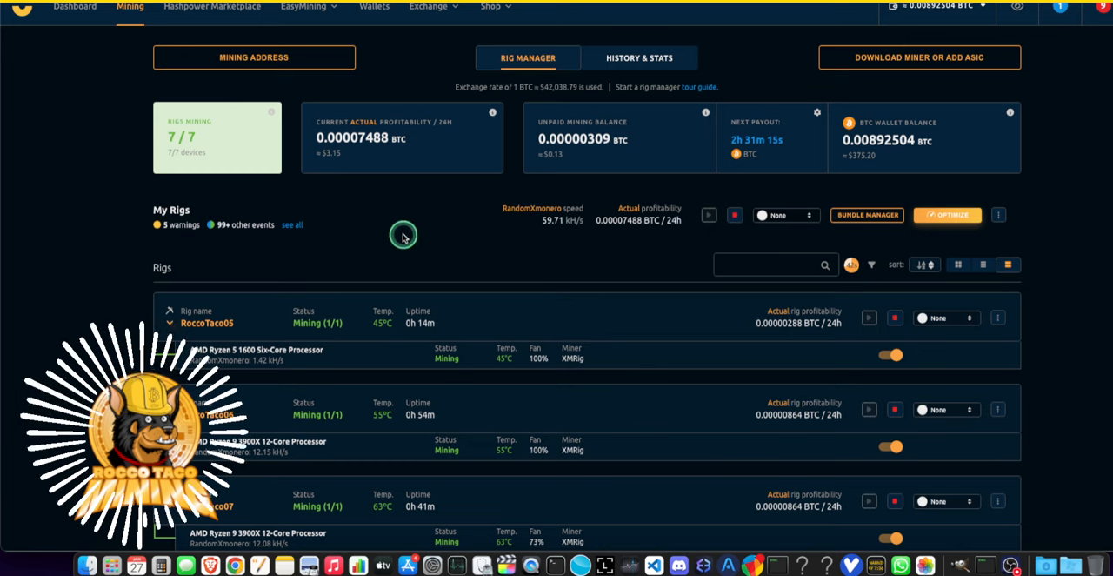
mouse_move(97, 237)
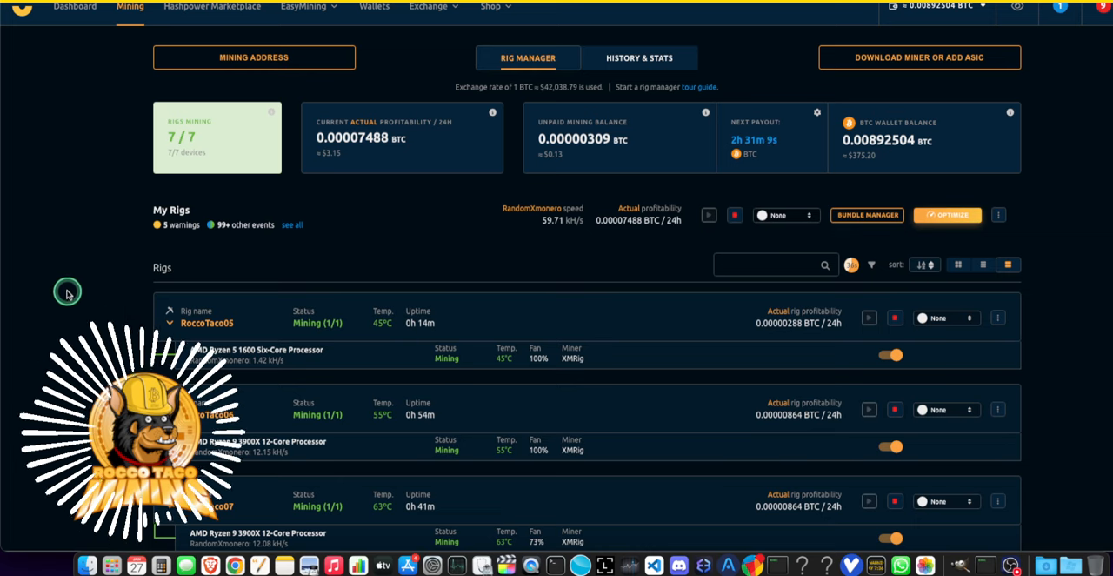
mouse_move(106, 285)
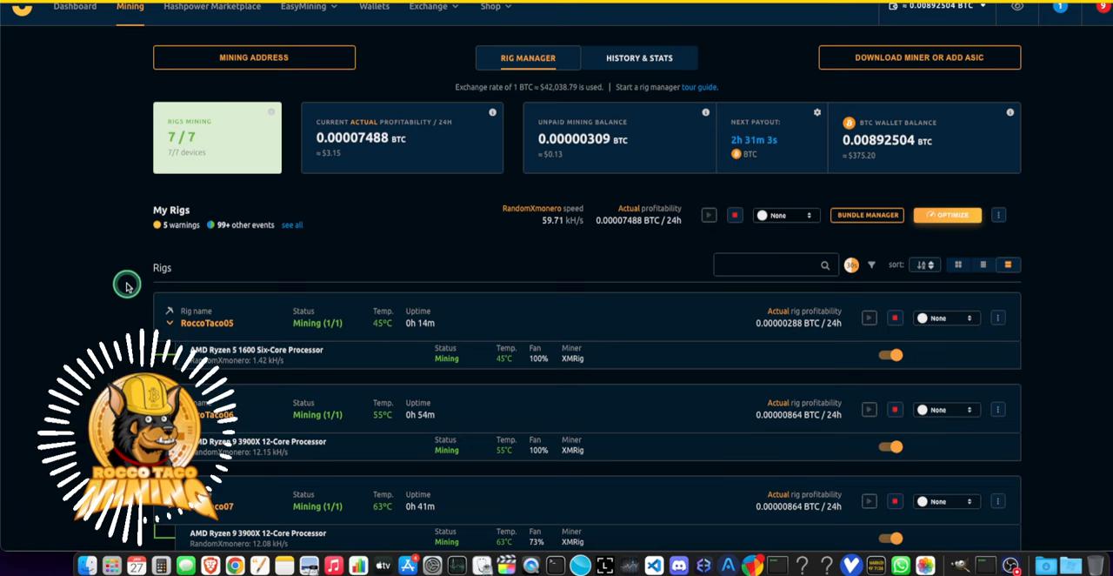
mouse_move(84, 263)
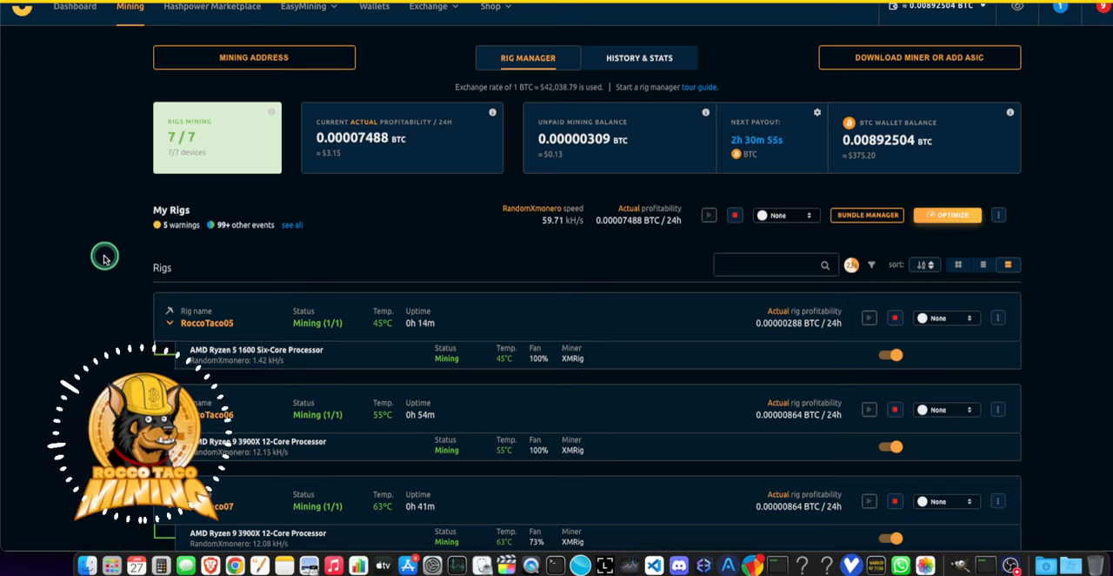
mouse_move(59, 274)
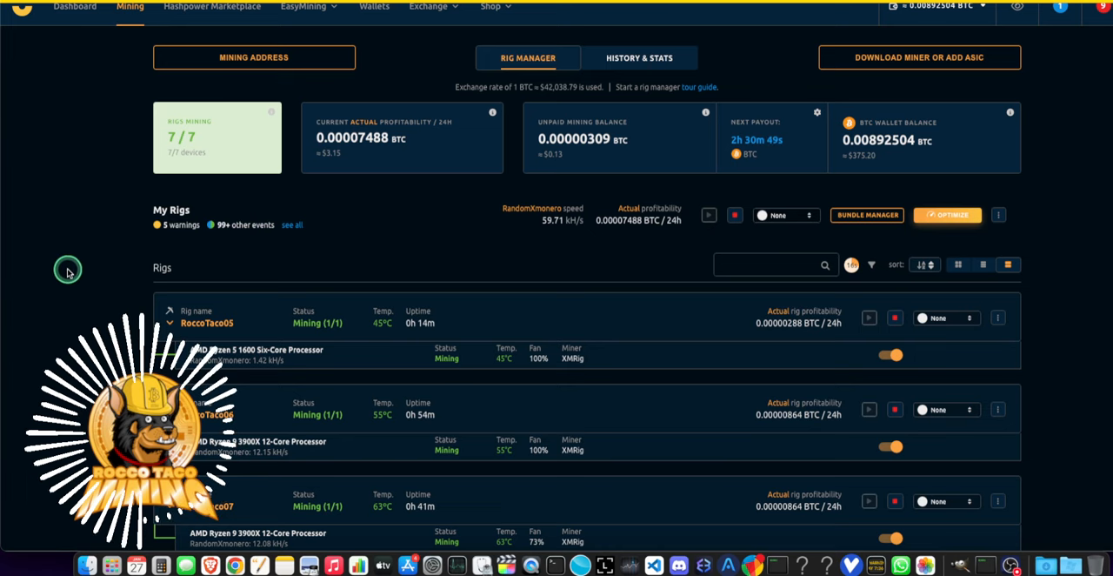
mouse_move(57, 278)
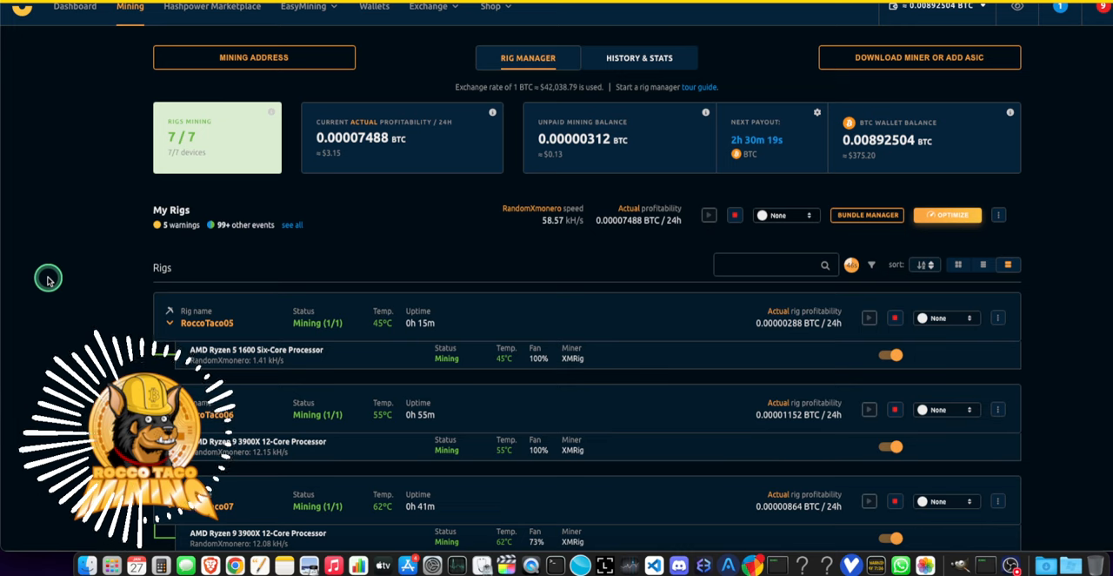
mouse_move(59, 276)
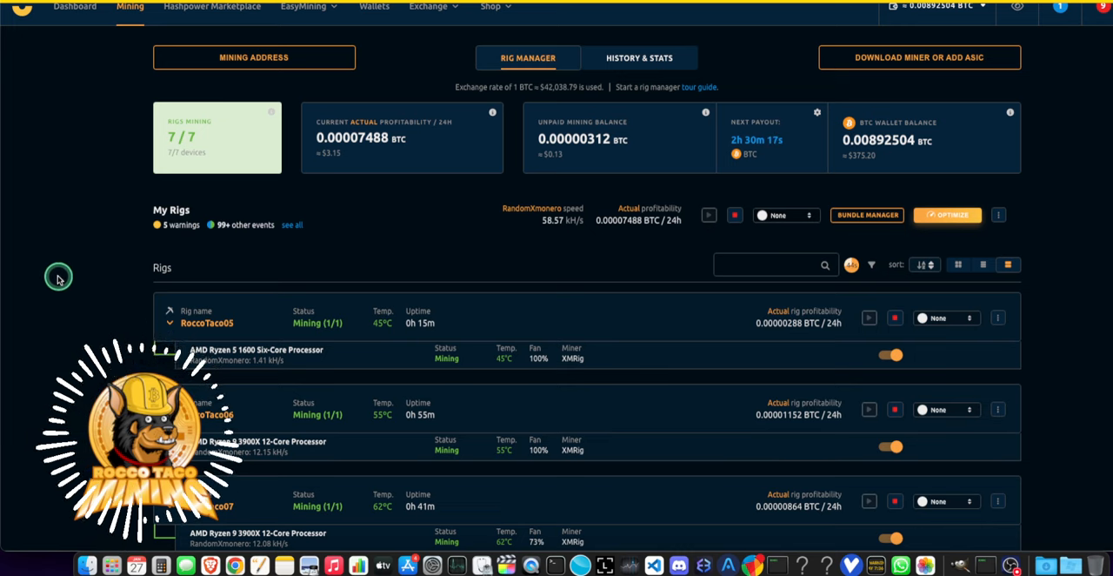
mouse_move(45, 324)
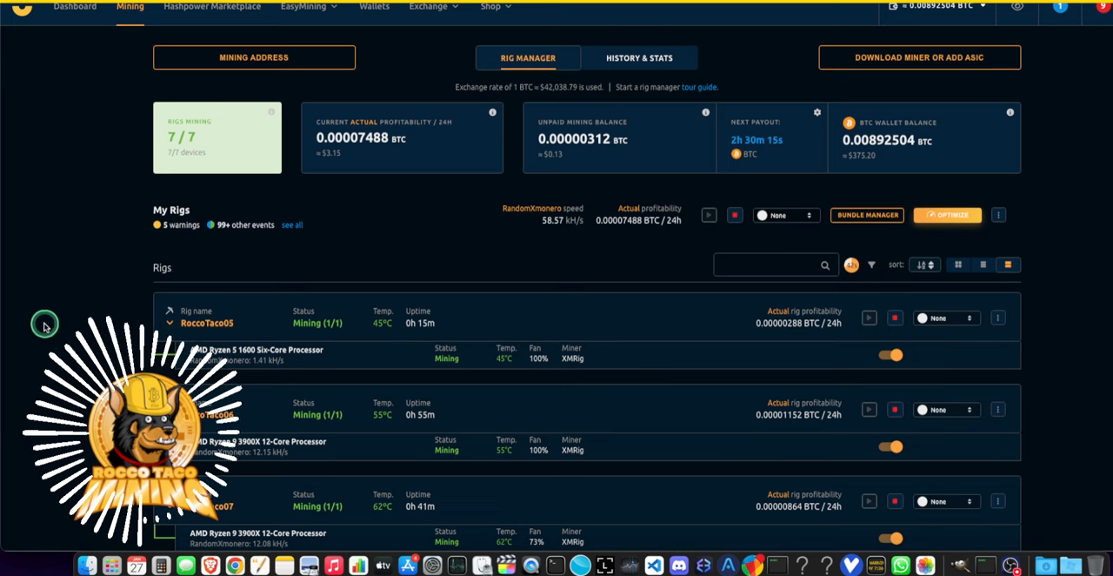
mouse_move(79, 320)
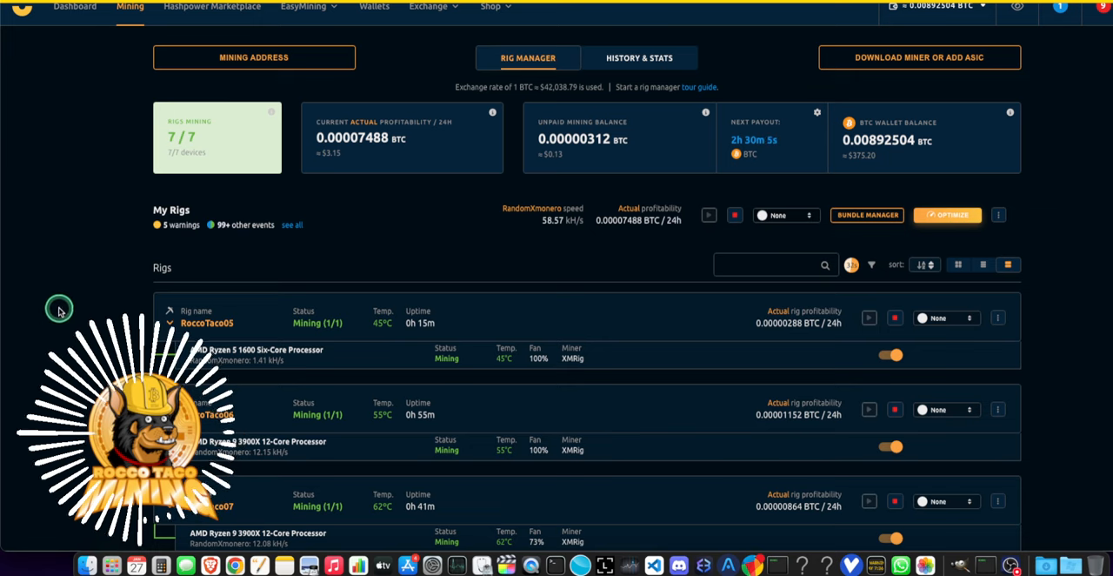
mouse_move(45, 331)
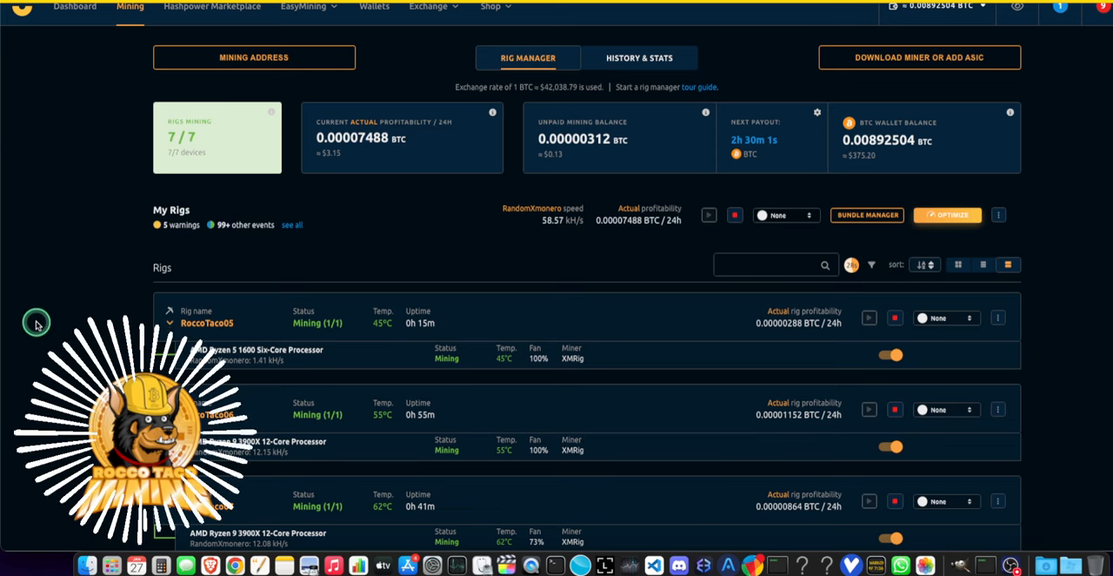
mouse_move(24, 344)
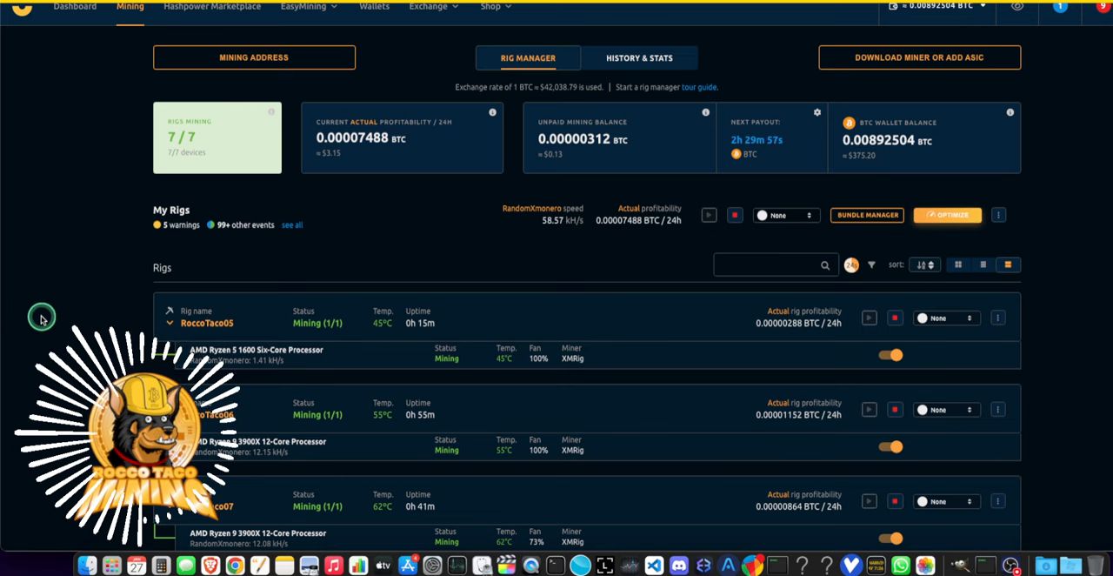
mouse_move(70, 322)
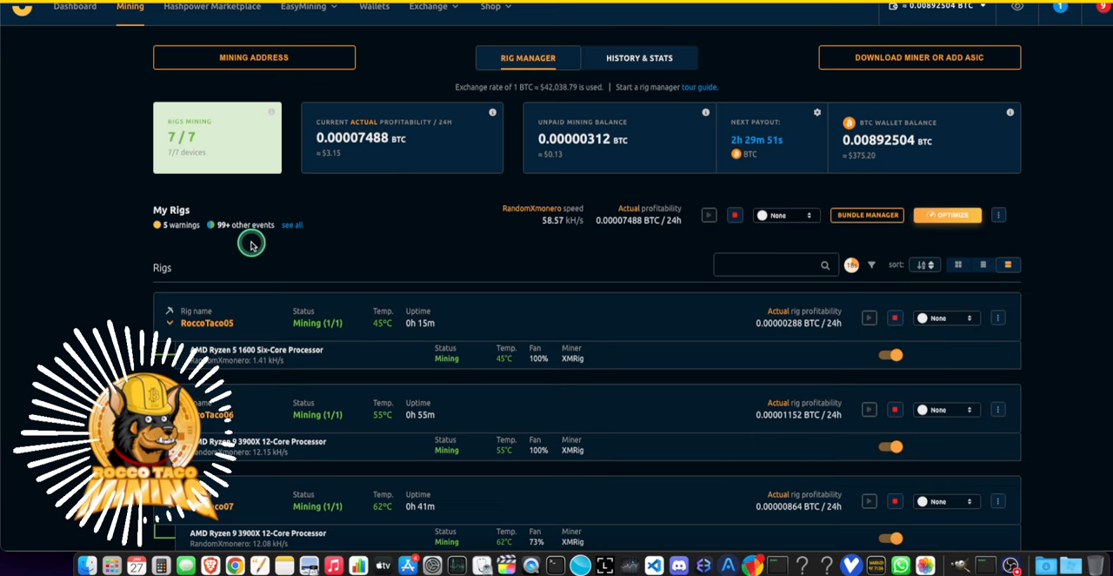
mouse_move(55, 321)
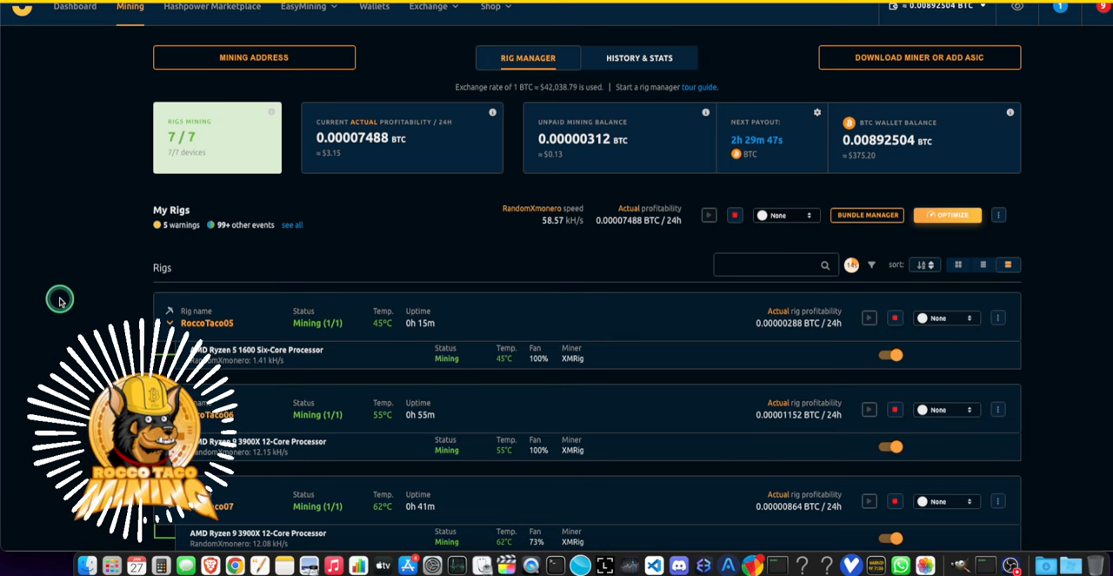
mouse_move(57, 312)
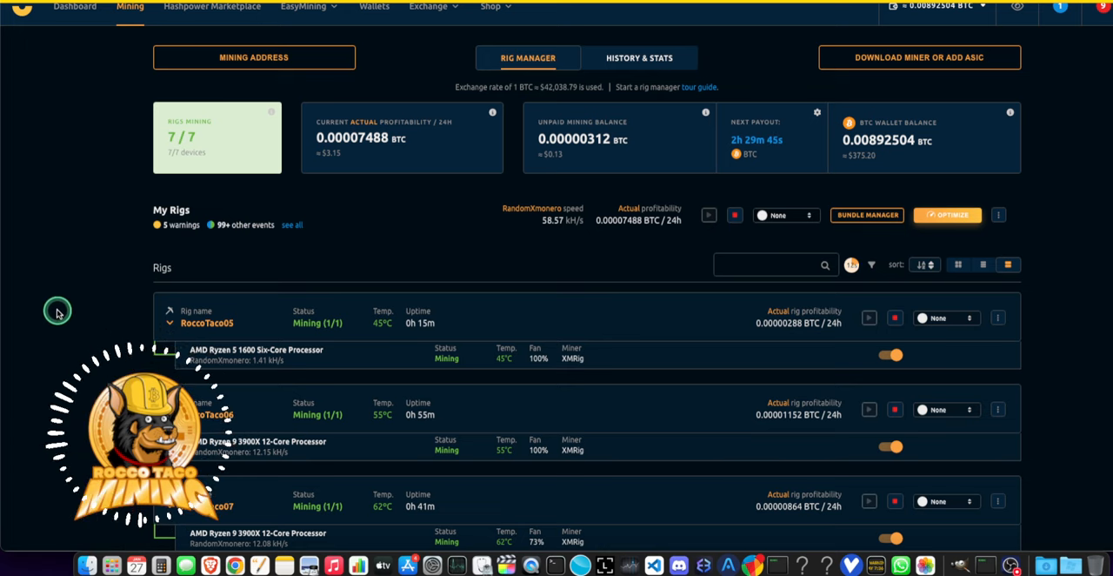
mouse_move(62, 266)
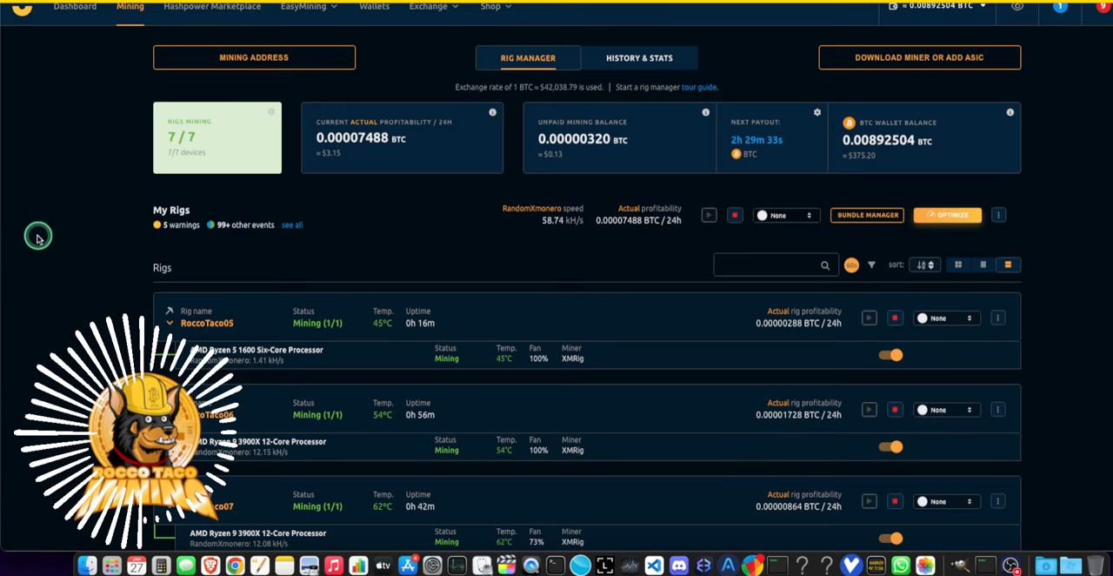
mouse_move(57, 216)
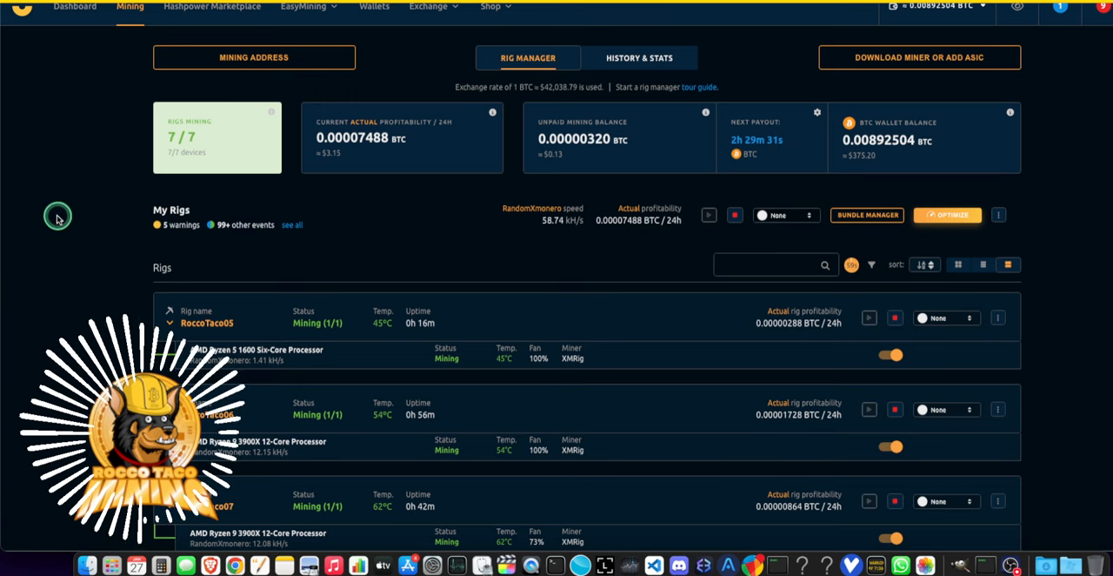
mouse_move(91, 233)
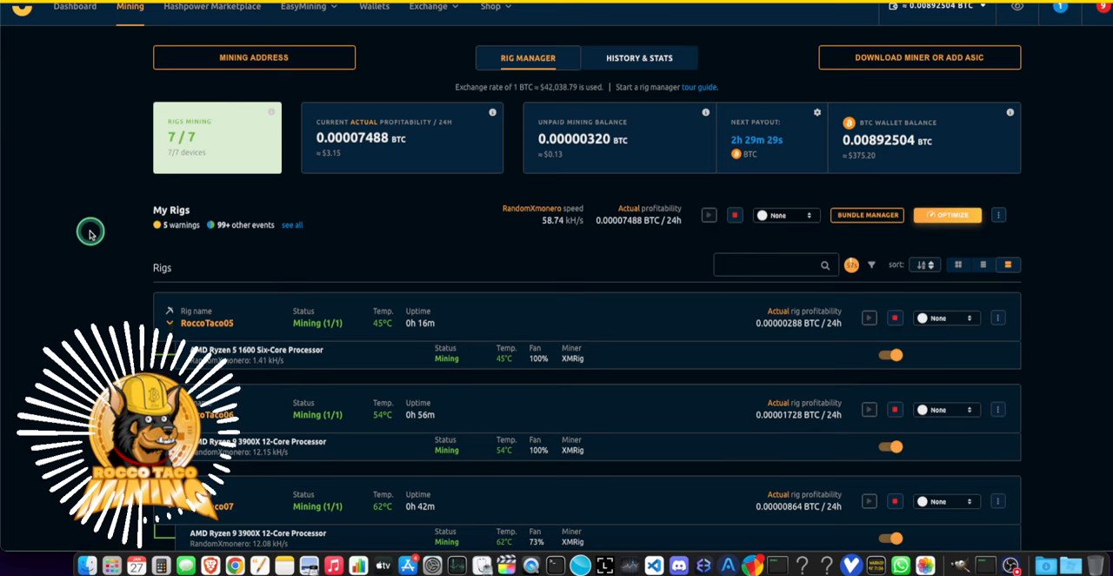
mouse_move(84, 223)
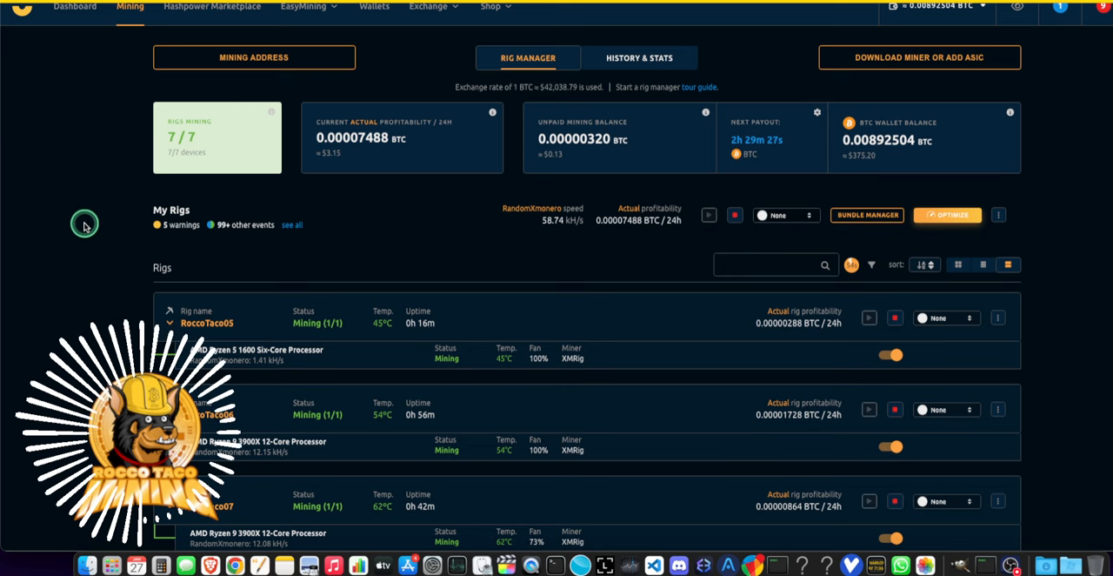
mouse_move(66, 227)
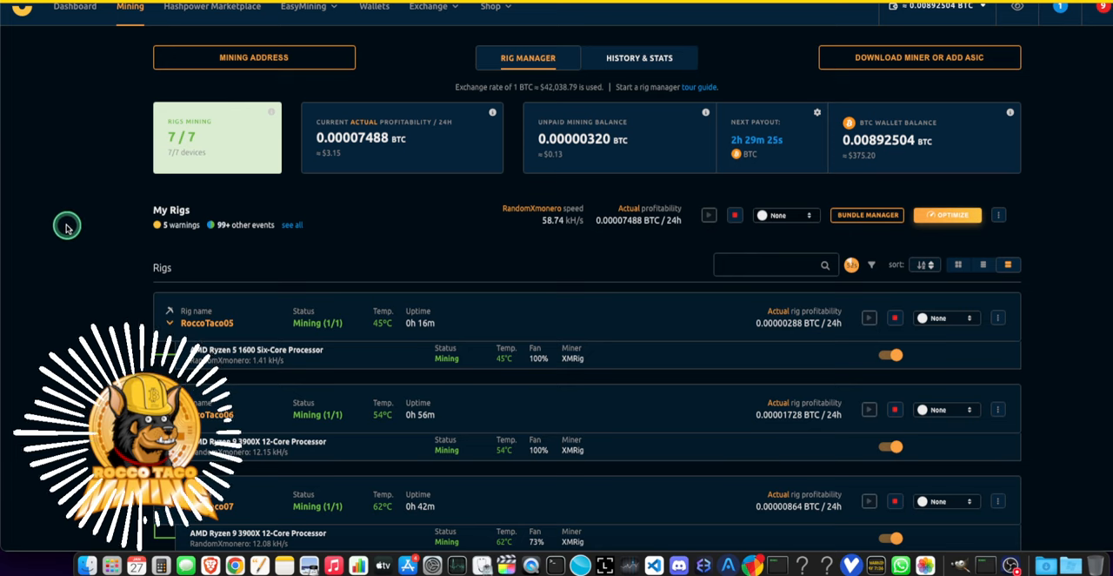
mouse_move(40, 238)
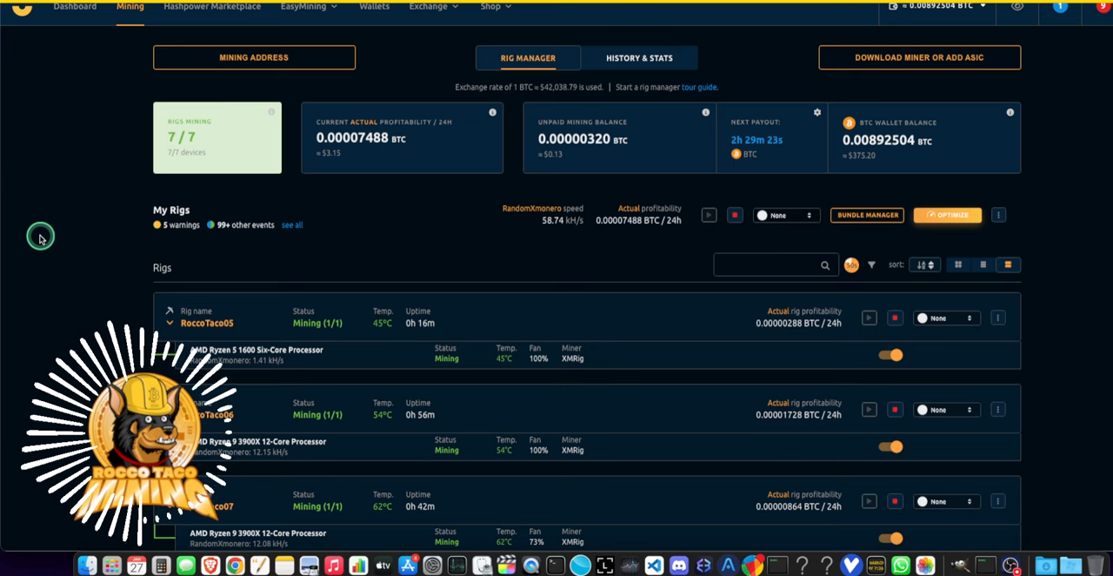
mouse_move(80, 156)
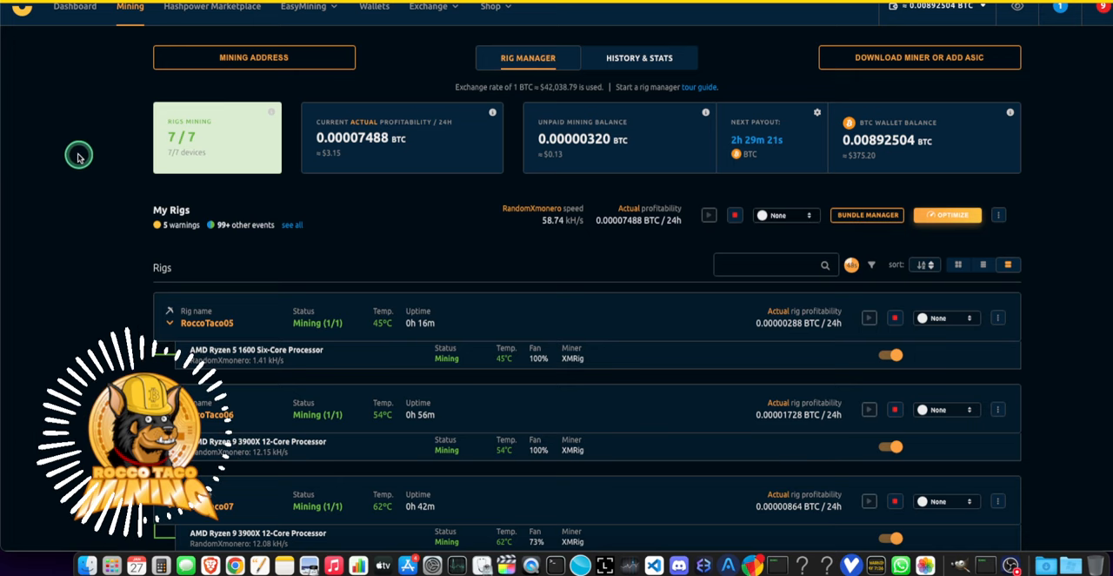